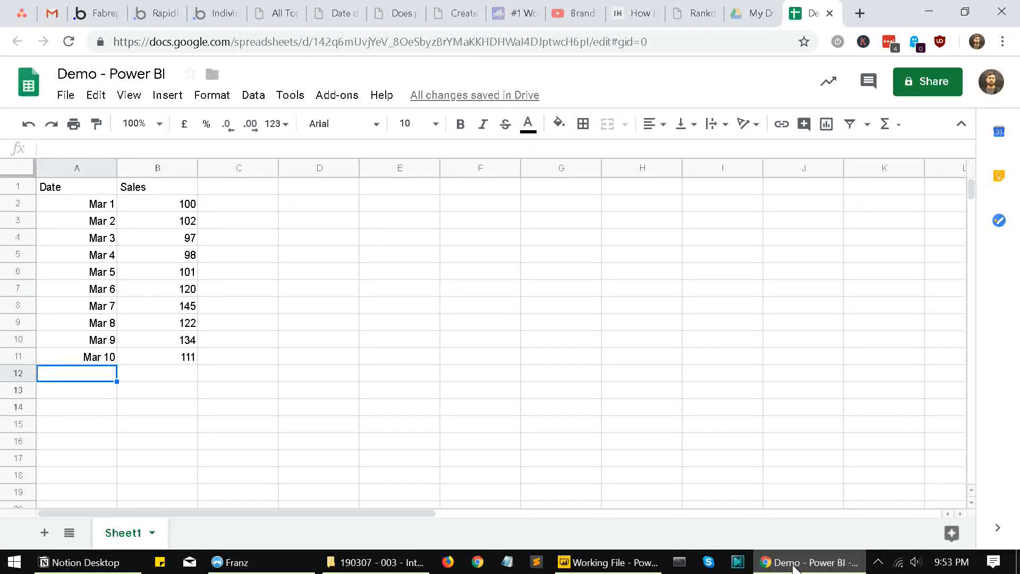
Step: Bring up the Publish to the web settings for the spreadsheet from the File menu
click(76, 187)
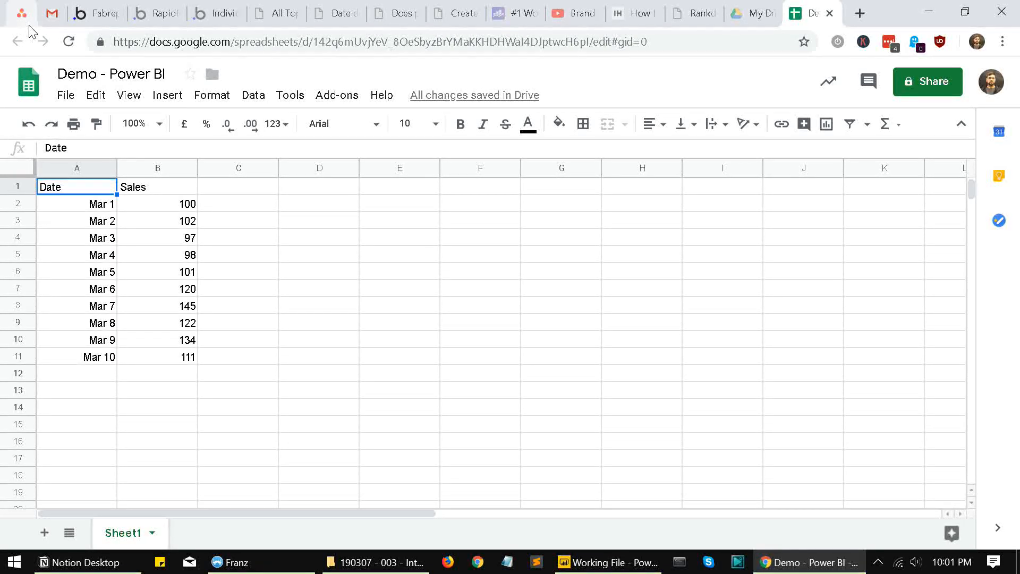
click(77, 220)
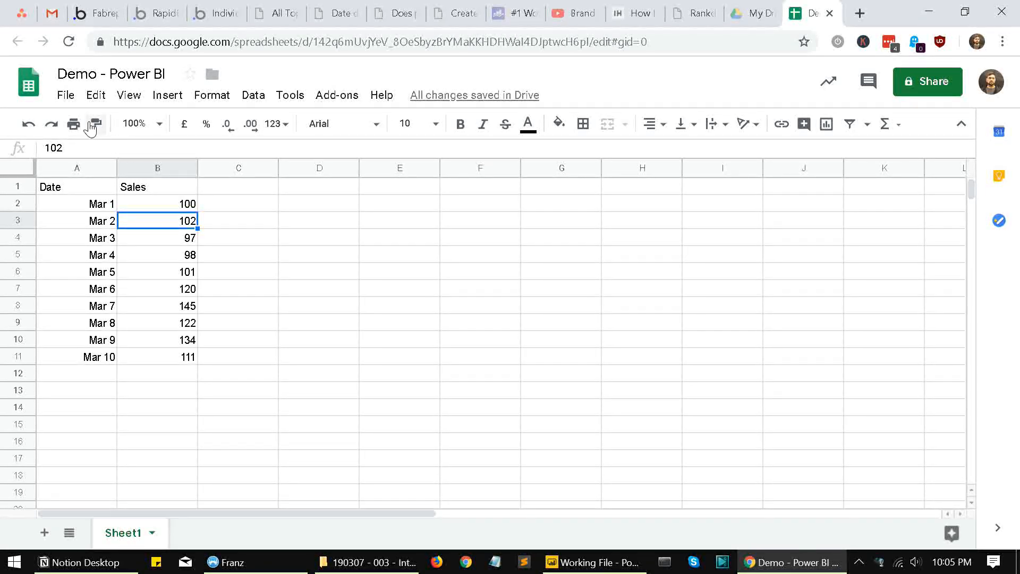
click(65, 95)
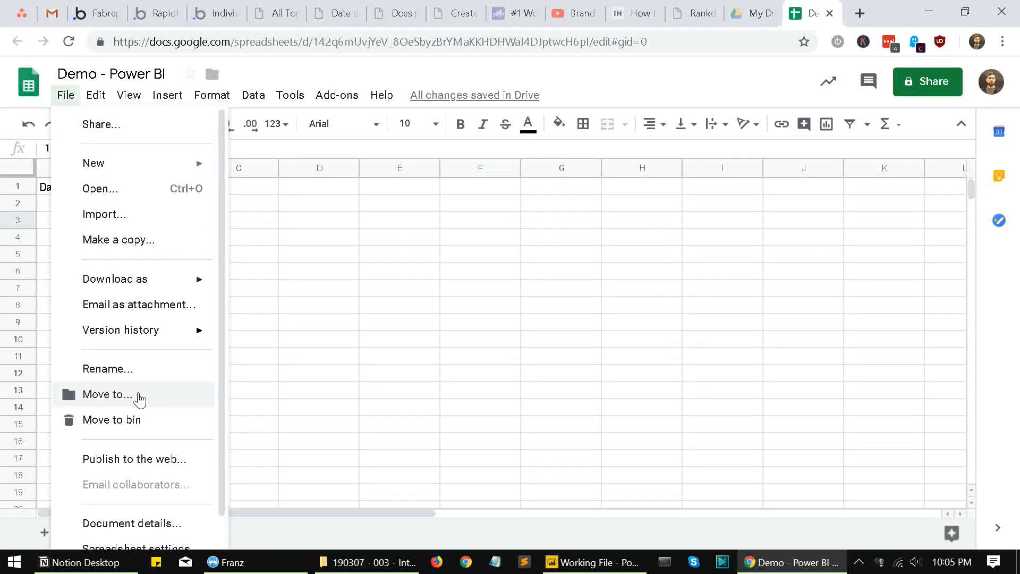
mouse_move(123, 459)
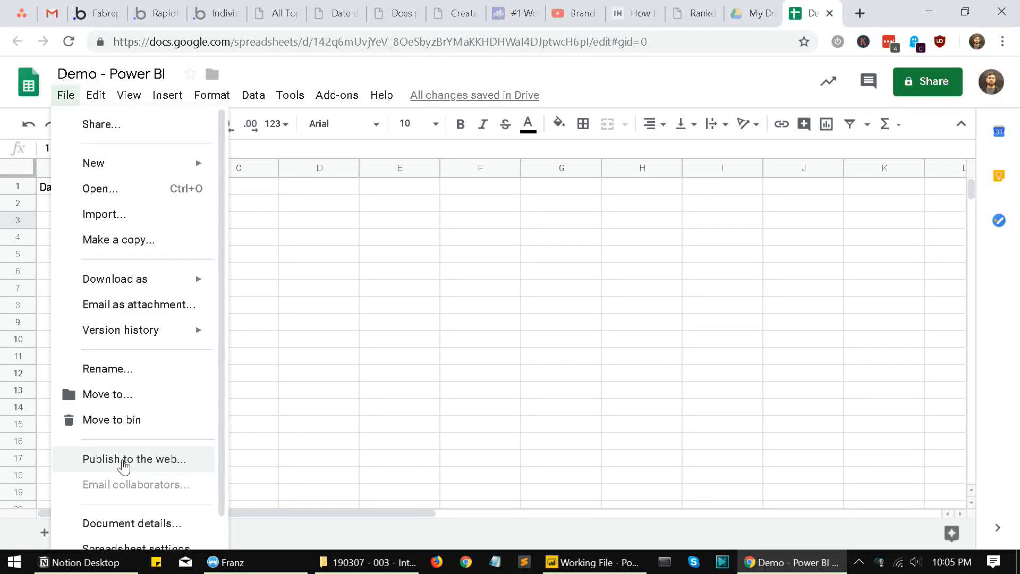
click(133, 459)
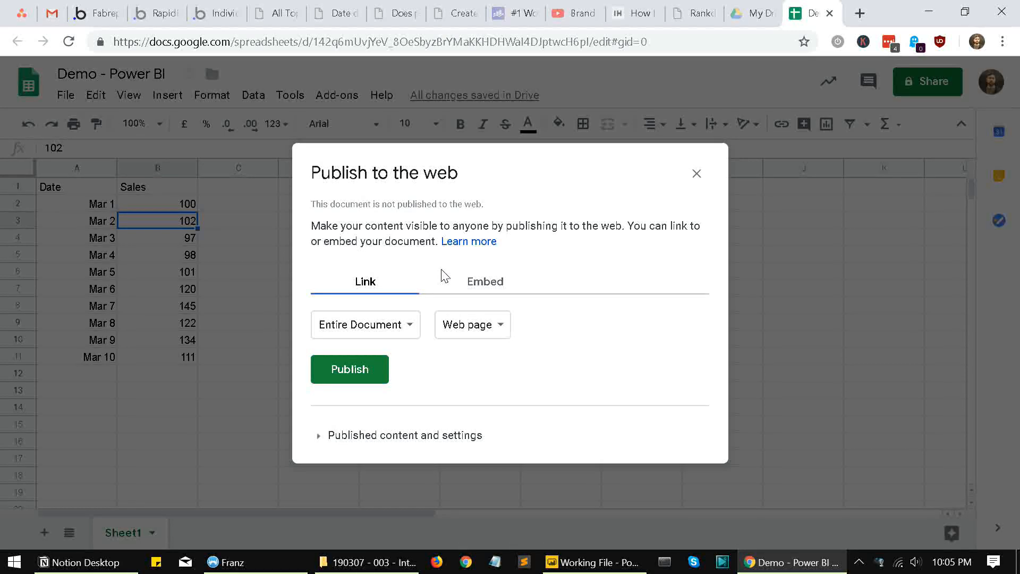
mouse_move(403, 230)
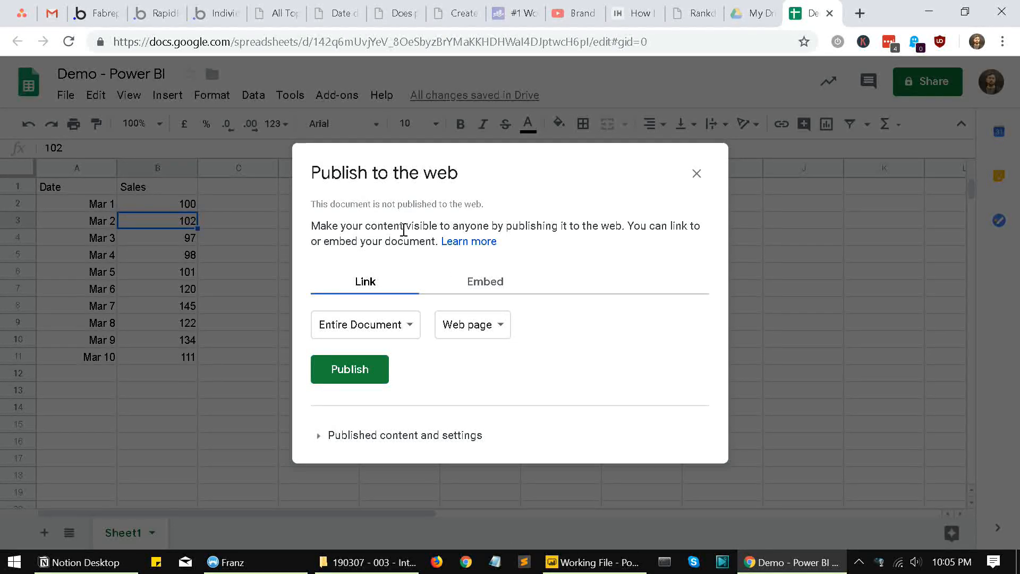
mouse_move(578, 229)
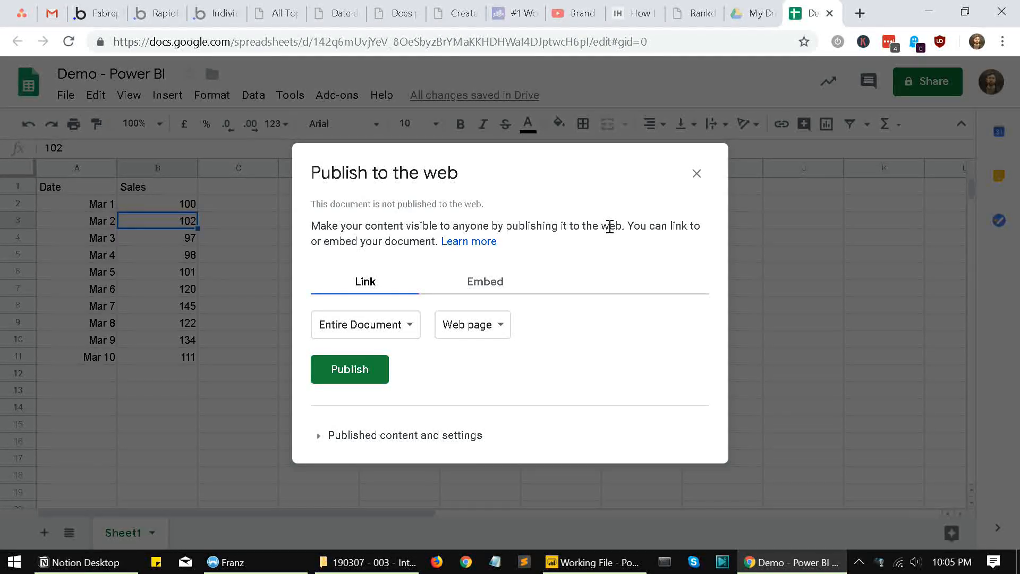
mouse_move(360, 349)
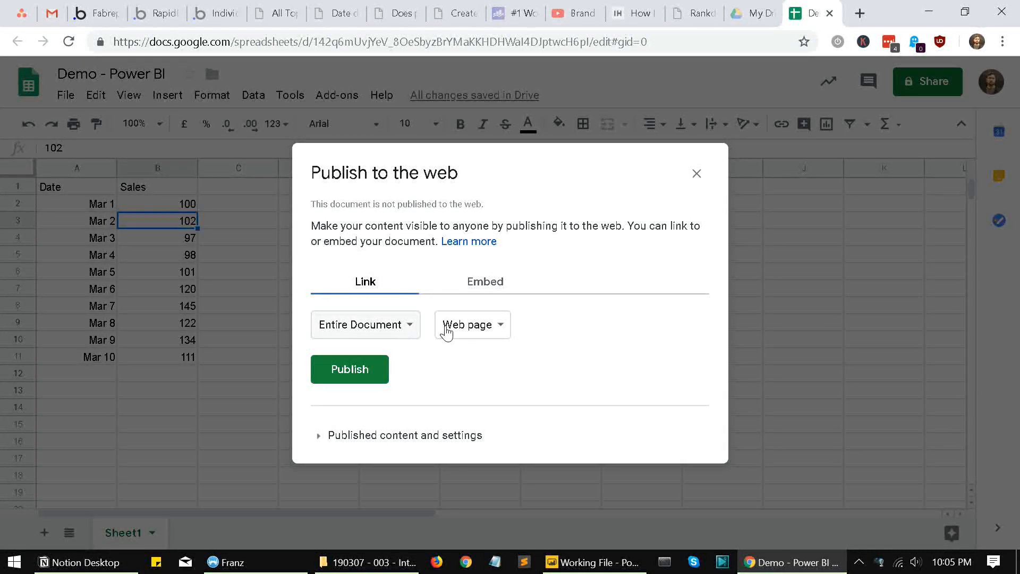
Step: Publish the entire sheet as comma-separated values with auto-republishing and copy its public link
click(472, 325)
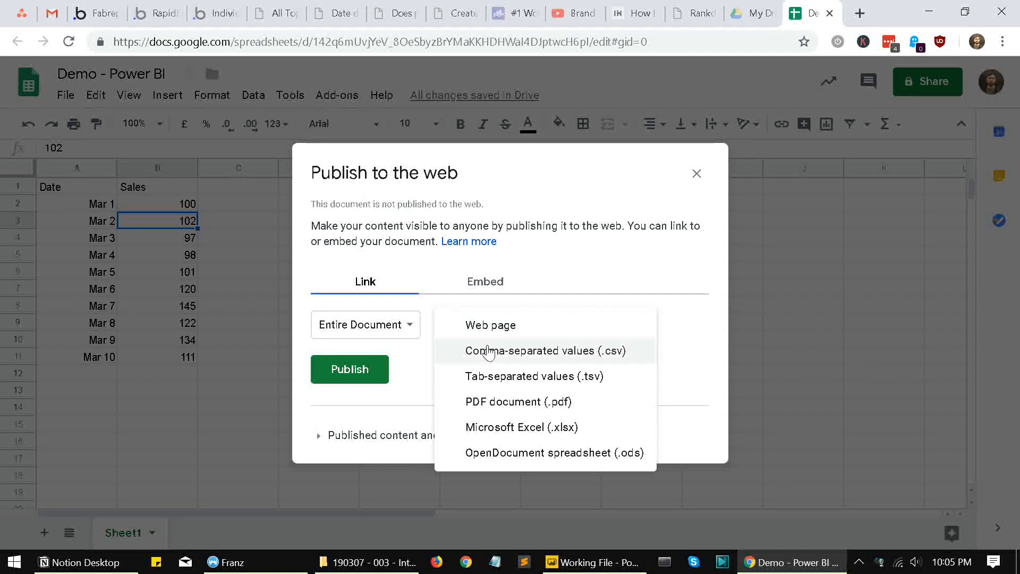
click(545, 351)
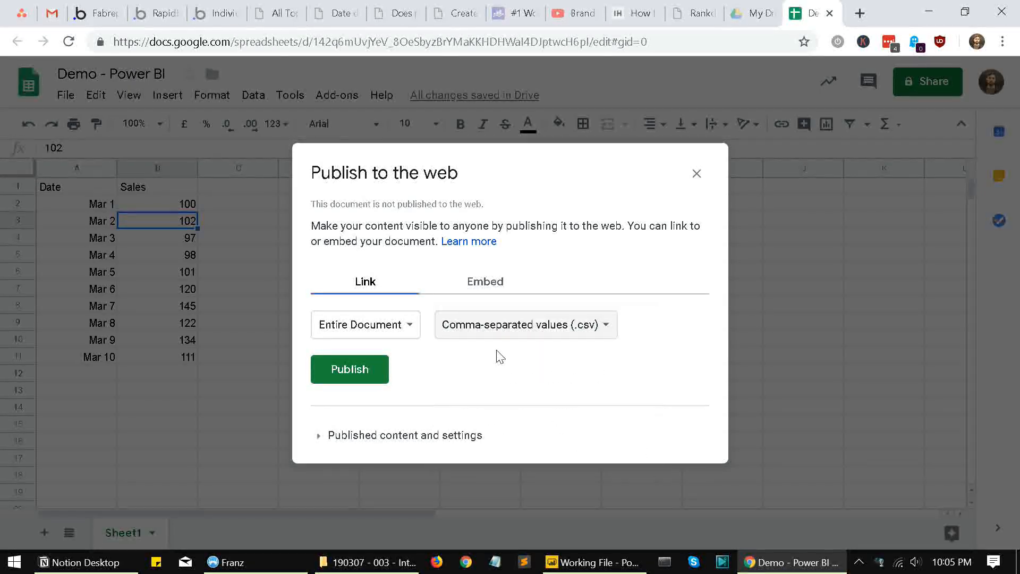
mouse_move(357, 419)
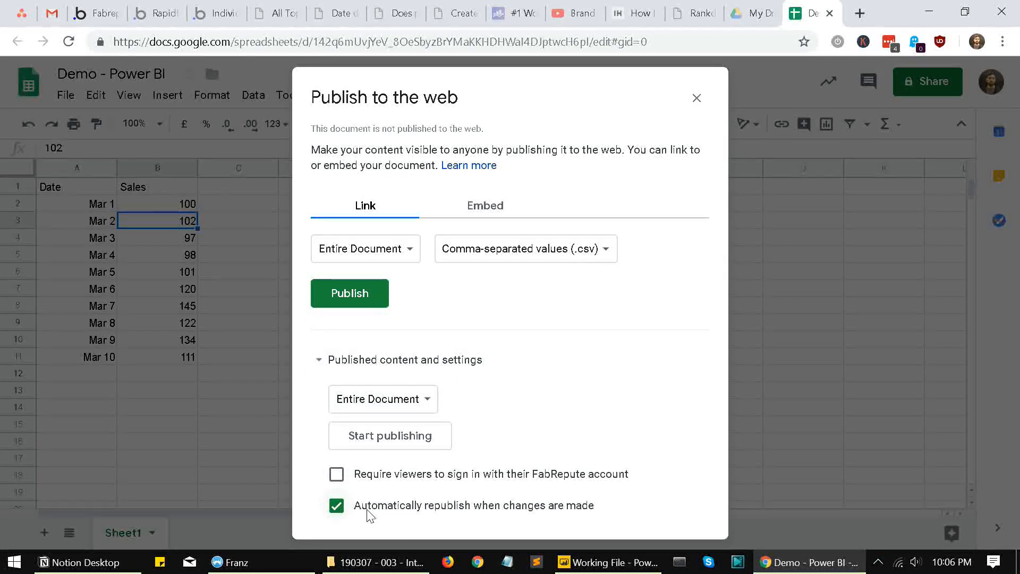
mouse_move(442, 514)
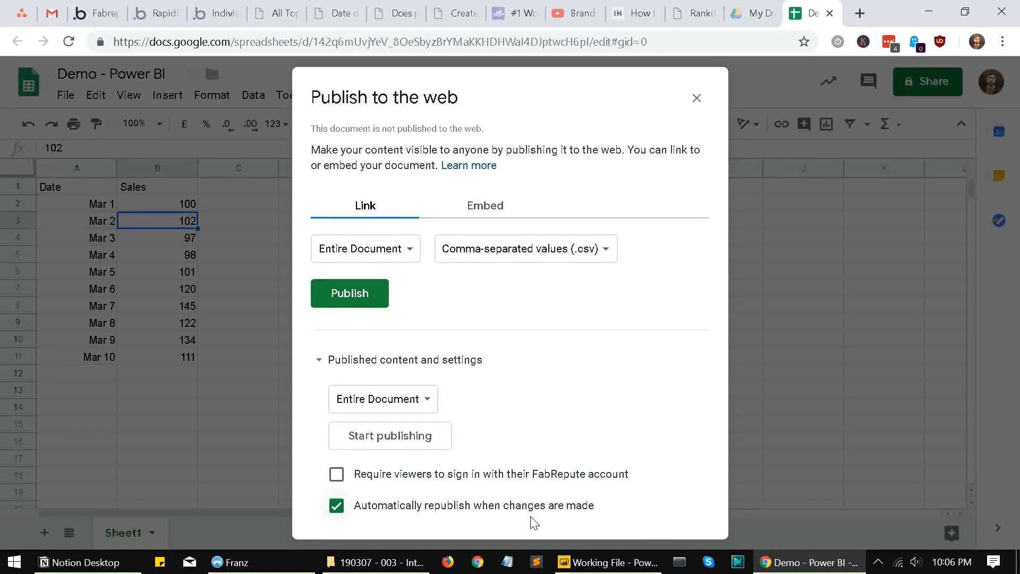
mouse_move(584, 519)
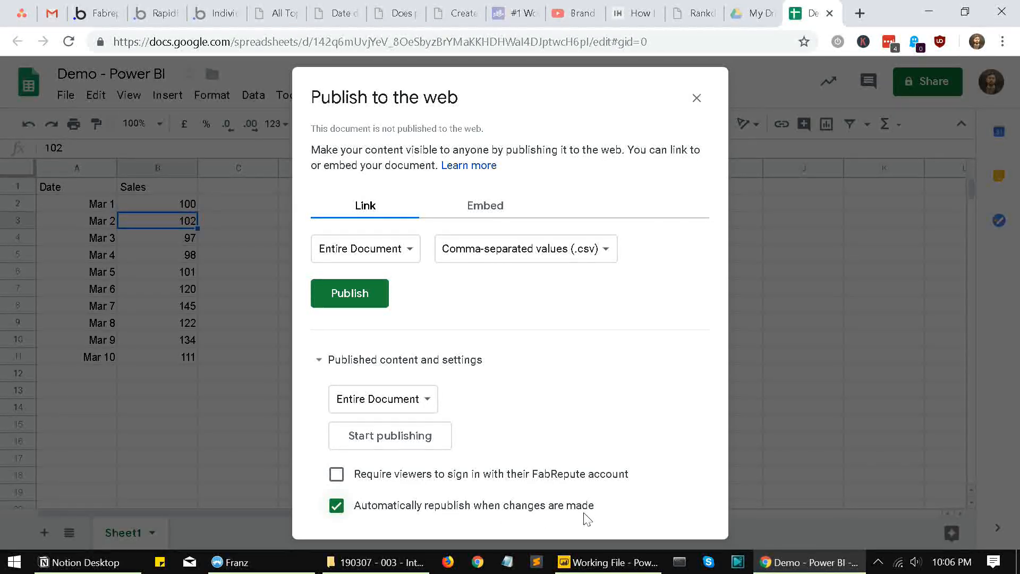
mouse_move(572, 504)
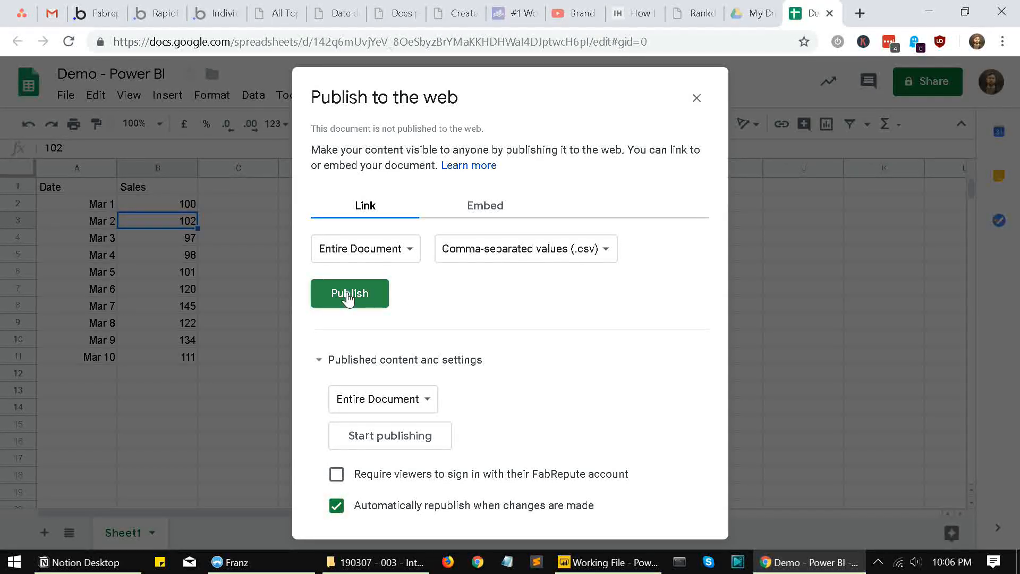
click(349, 293)
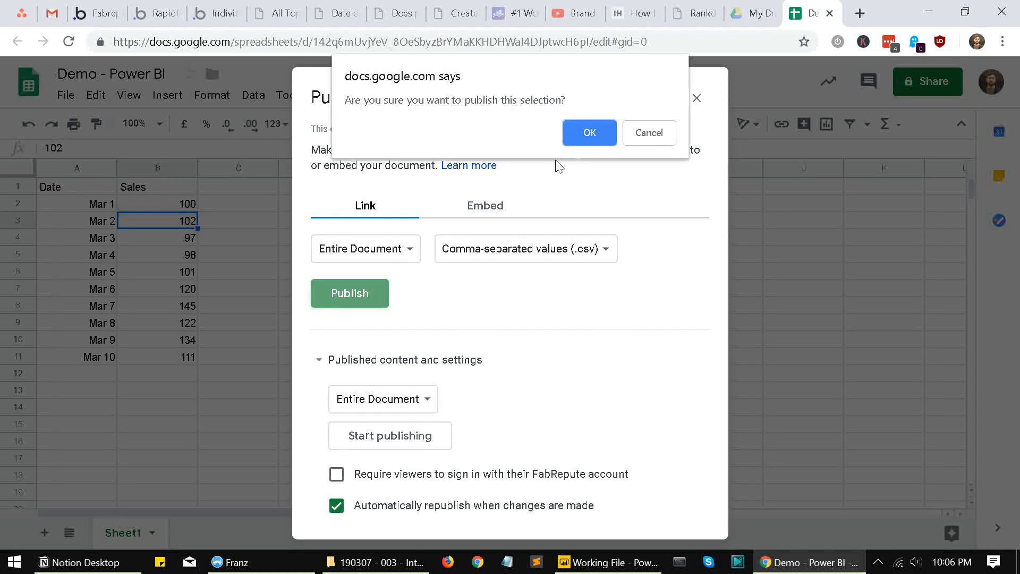
click(588, 133)
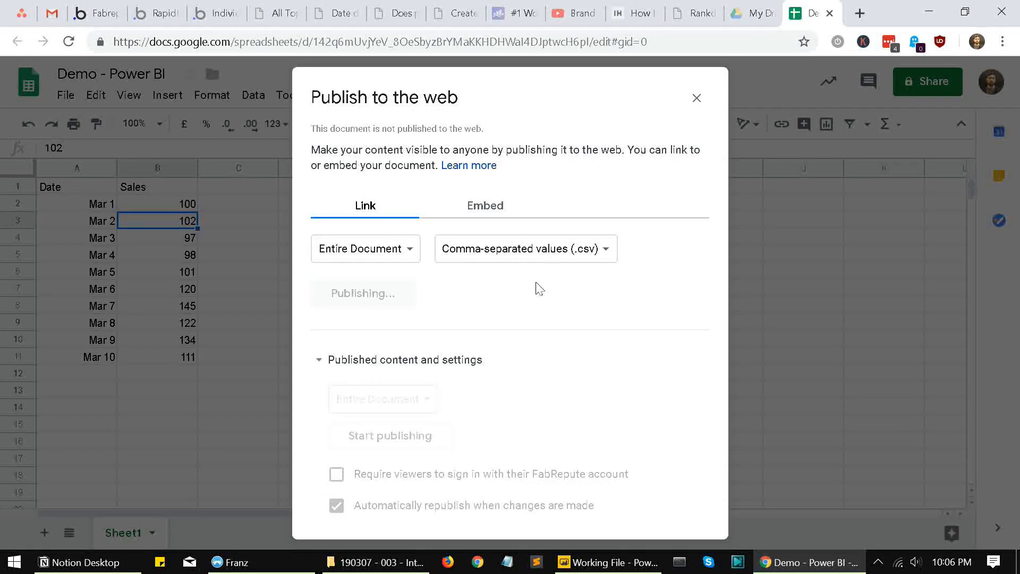
click(362, 293)
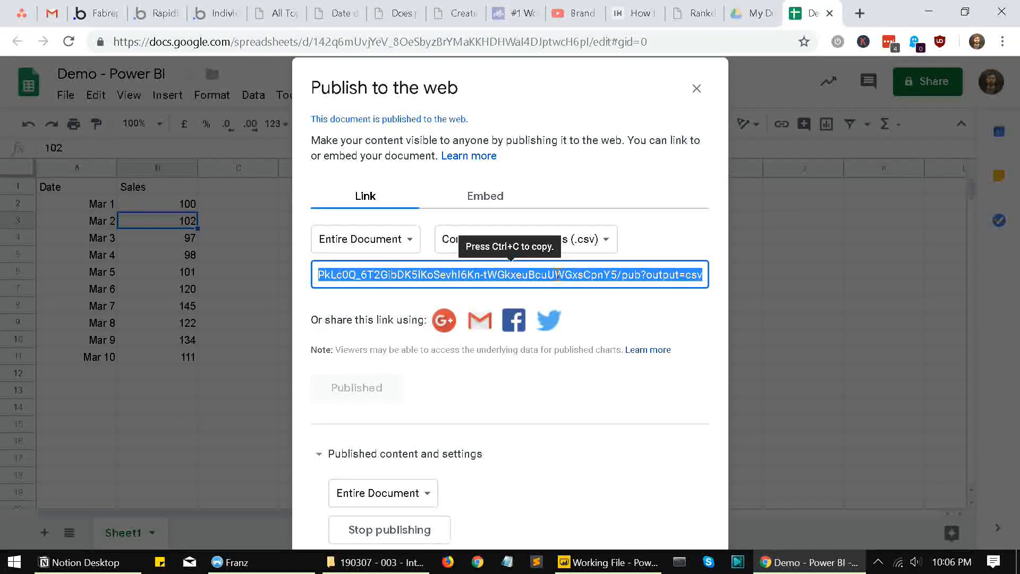
click(606, 561)
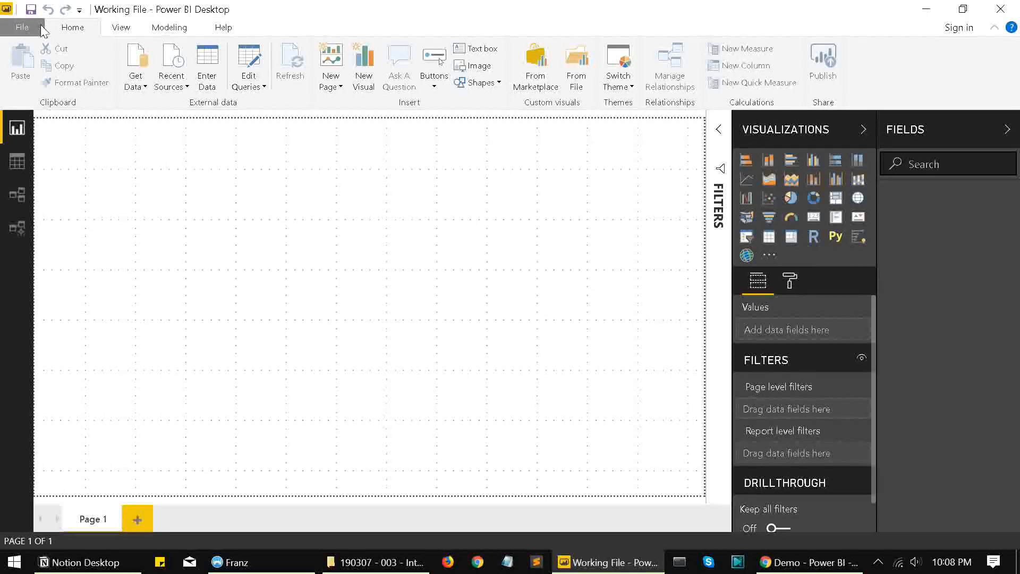
mouse_move(249, 65)
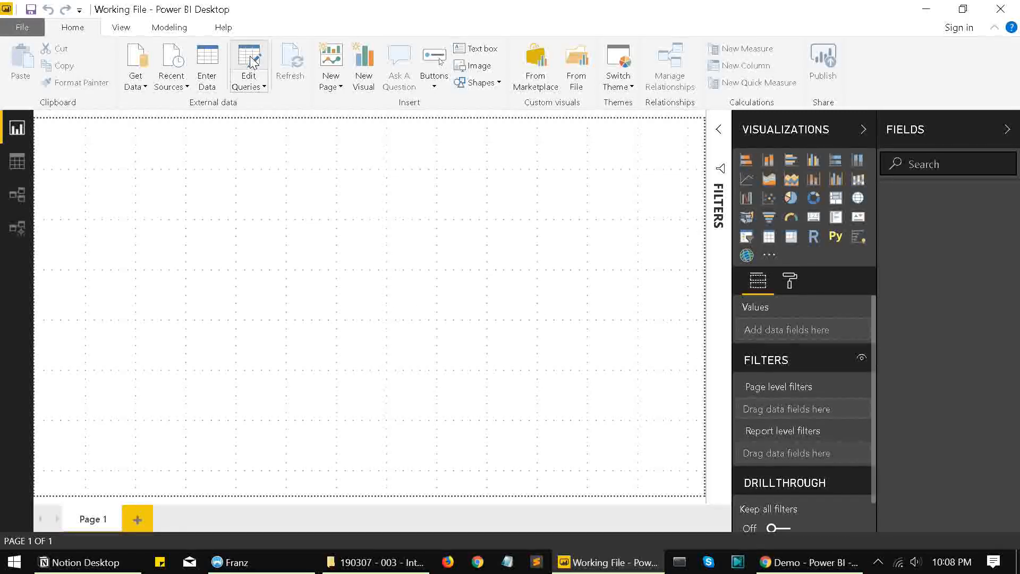
Step: Add a Web source in Power Query using the published pub?output=csv address and fetch the sheet
click(248, 65)
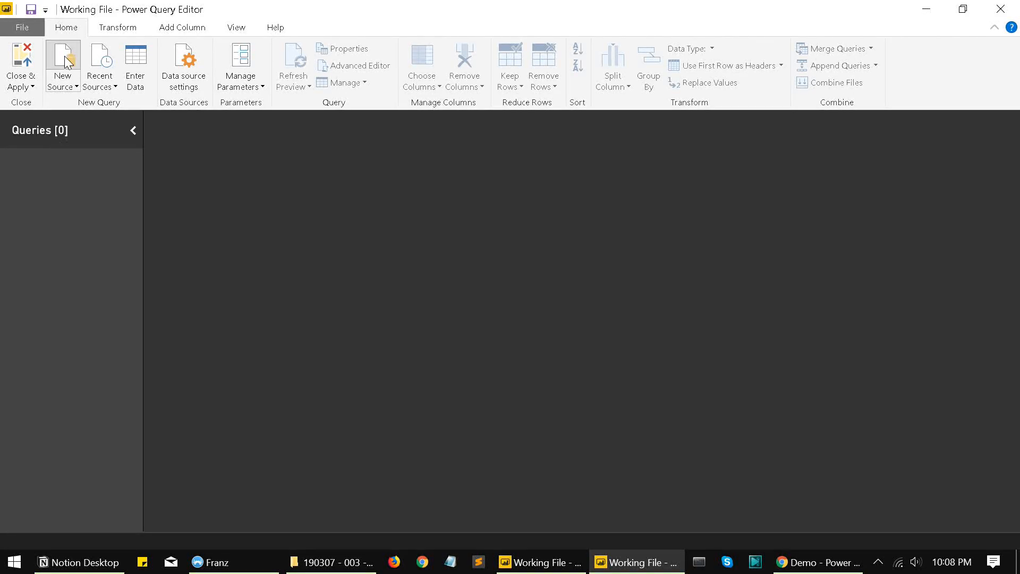
mouse_move(241, 212)
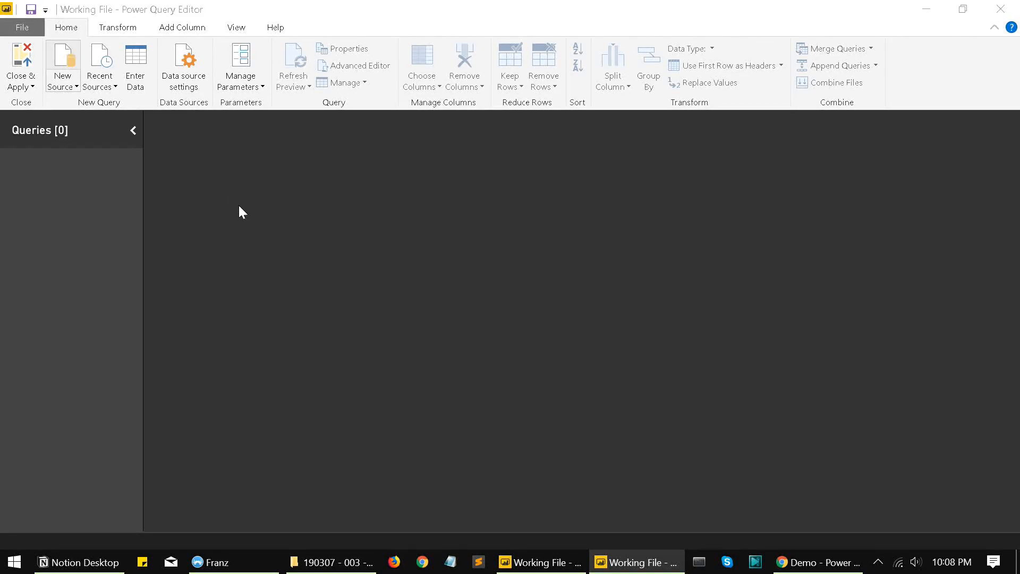
mouse_move(643, 231)
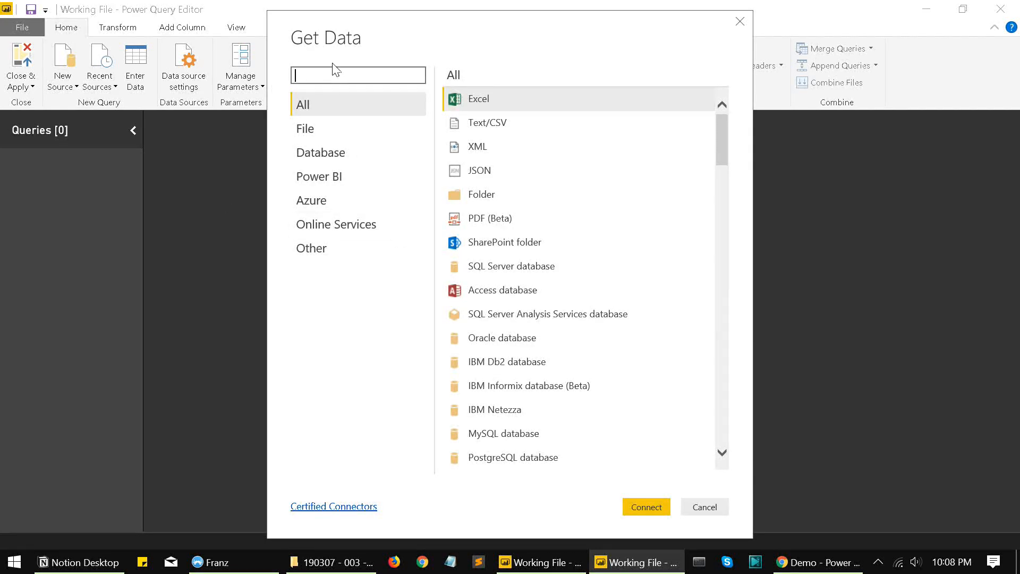
text(web)
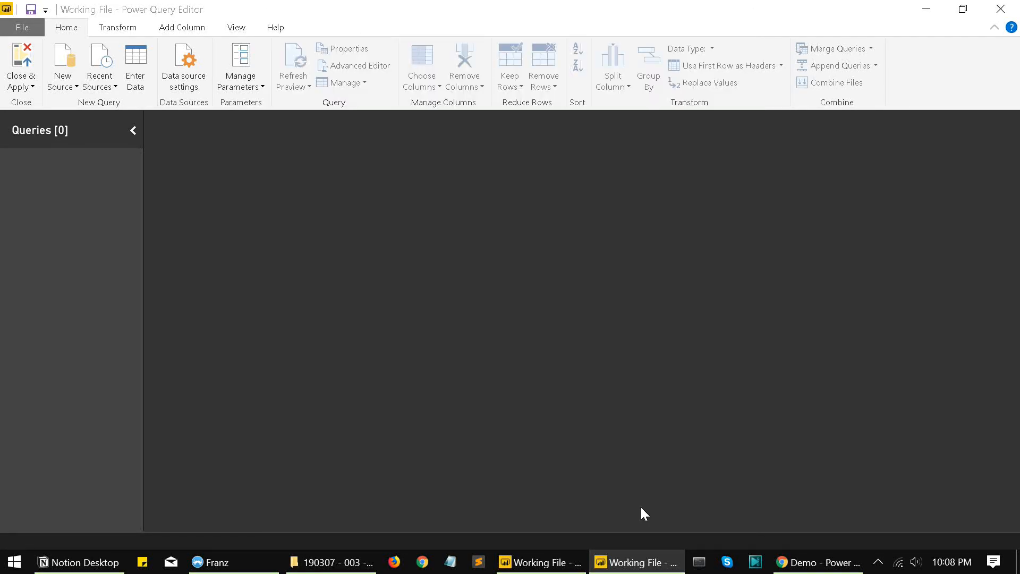
mouse_move(429, 353)
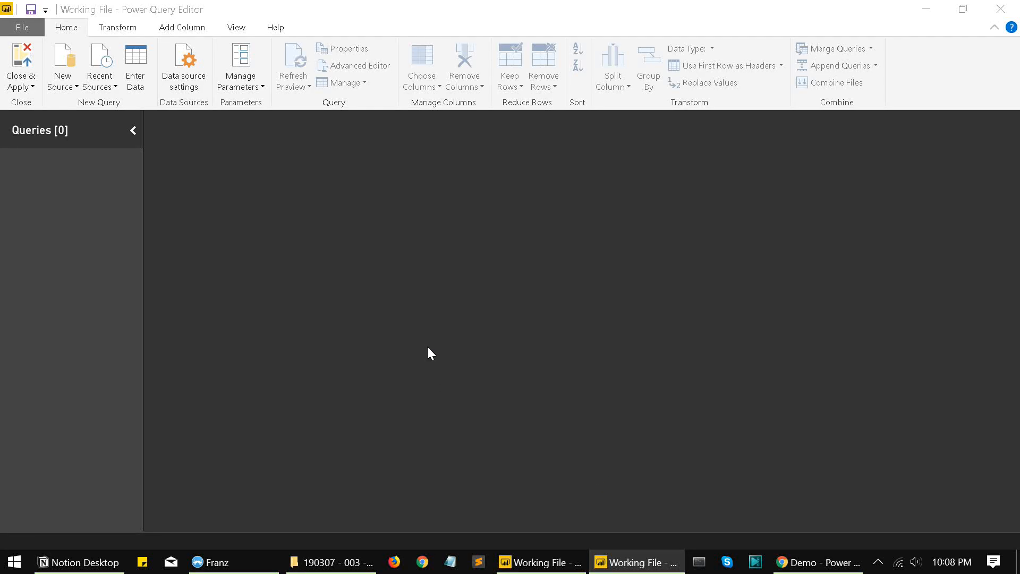
click(63, 65)
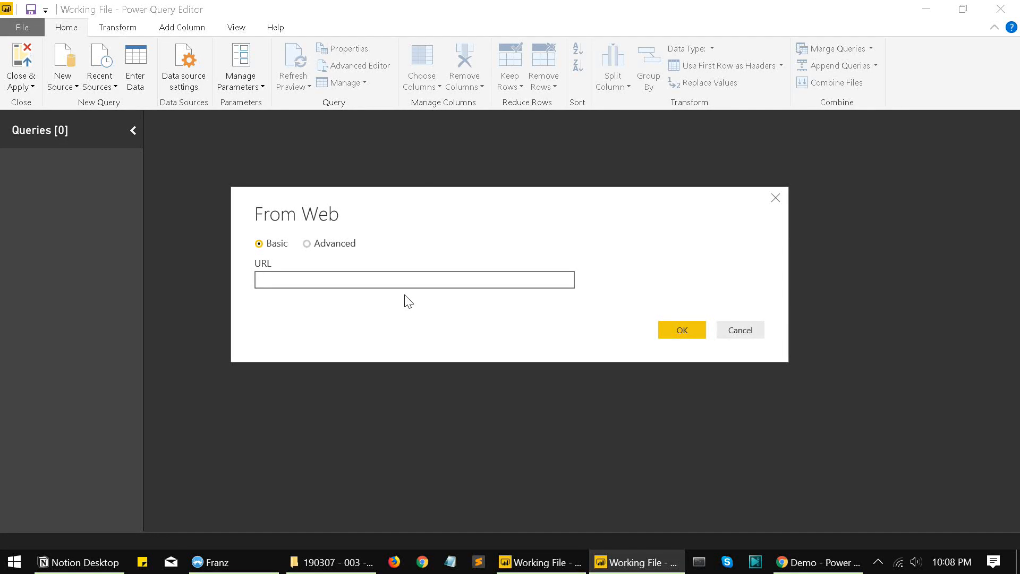
text(kLc0Q_6T2GibDK5lKoSevhI6Kn-tWGkxeuBcuUWGxsCpnY5/pub?output=csv)
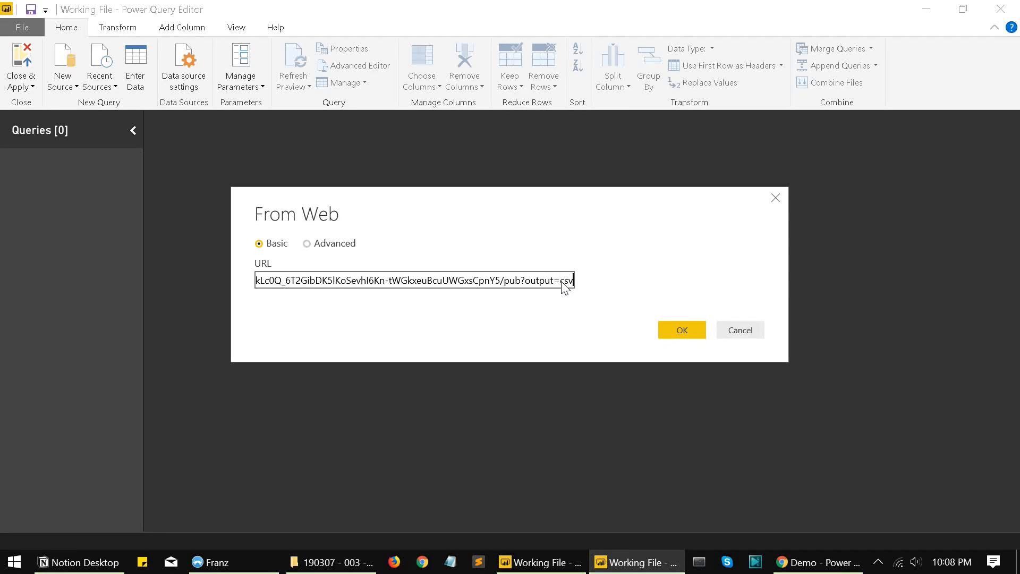
mouse_move(645, 325)
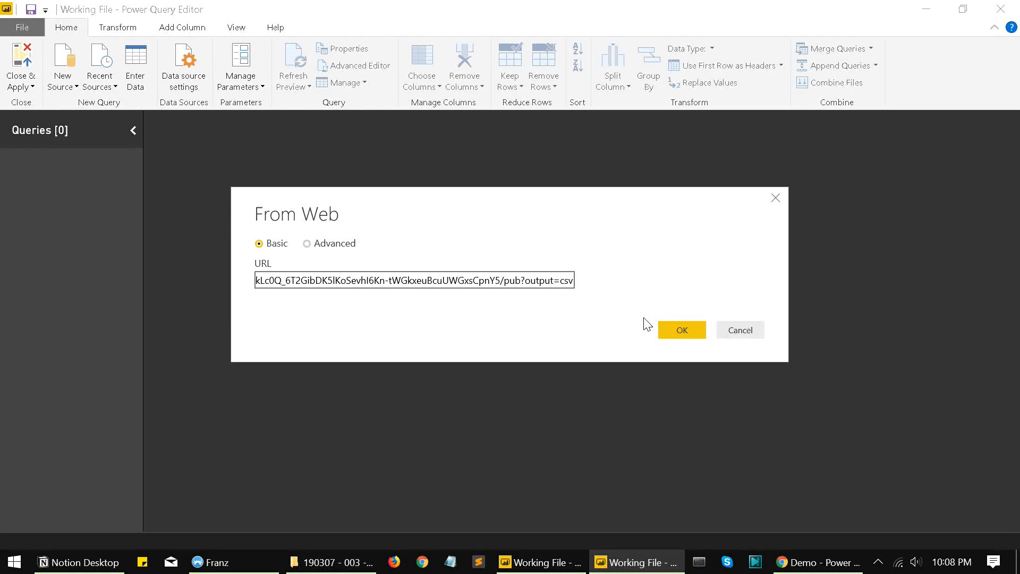
double_click(549, 279)
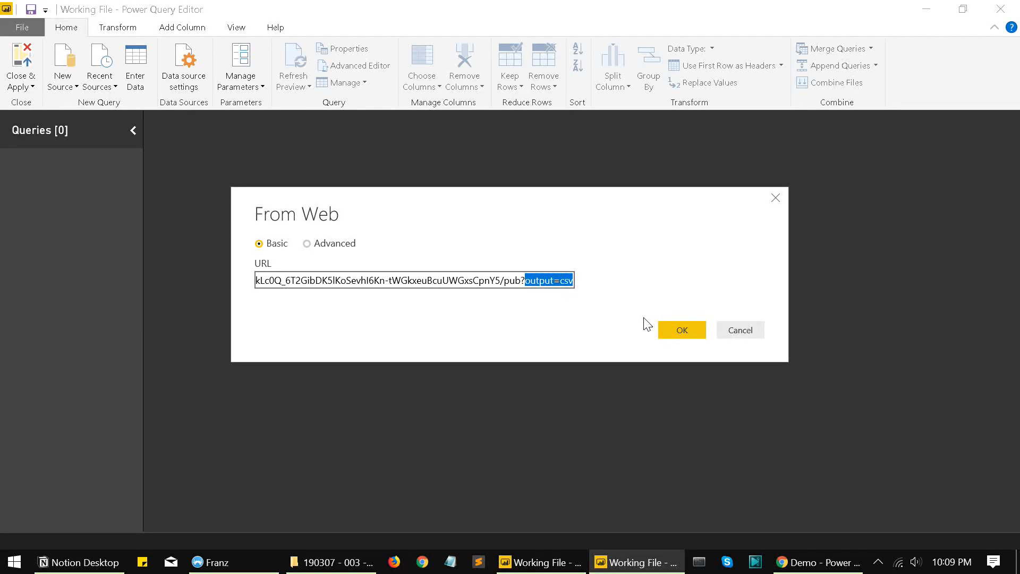
click(681, 329)
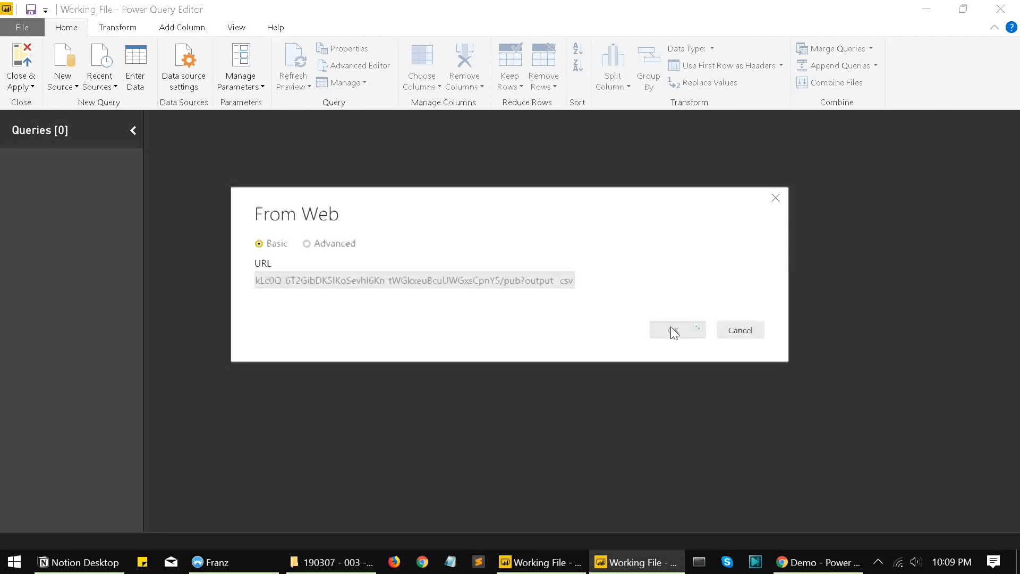
click(674, 330)
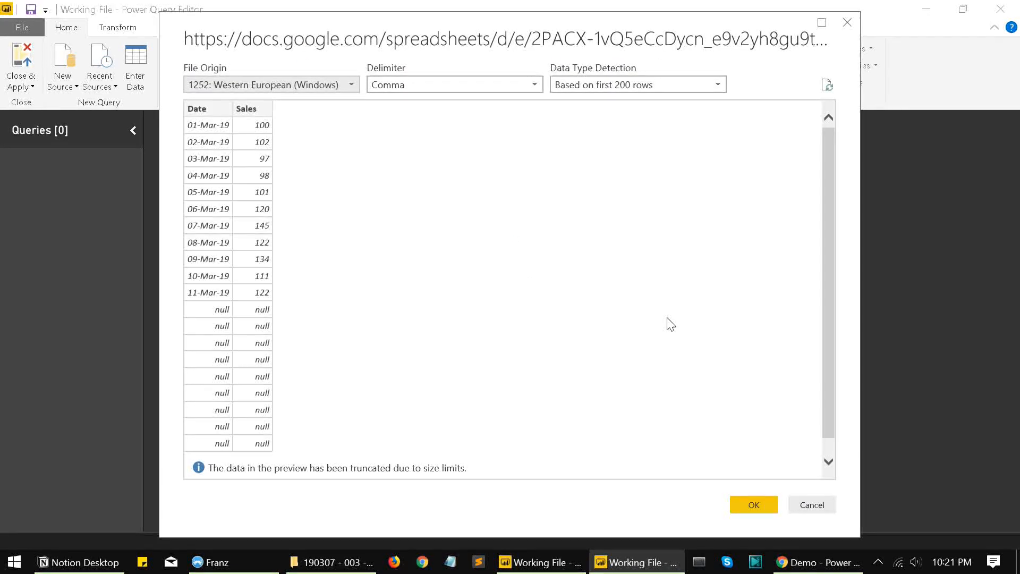
mouse_move(380, 270)
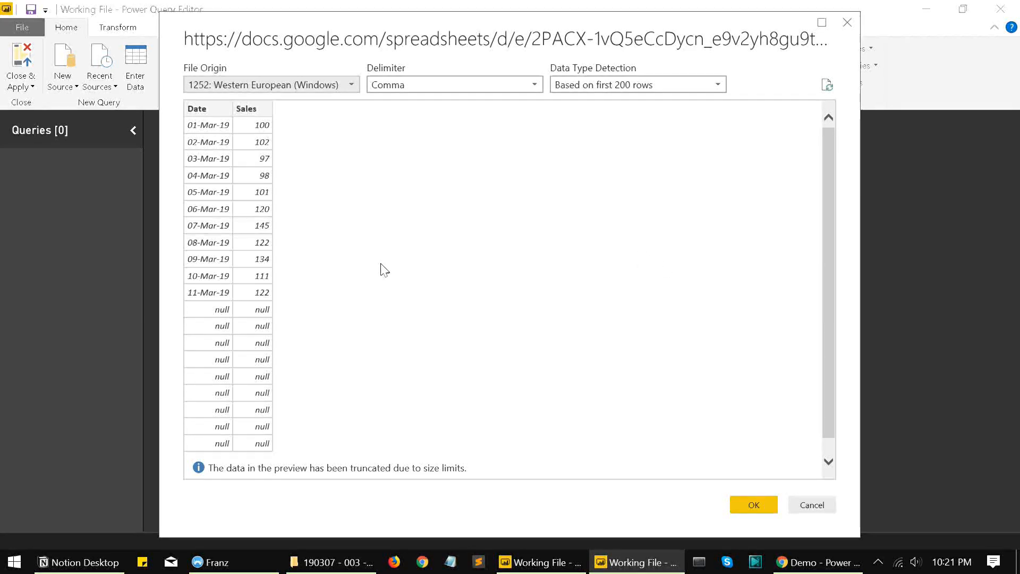
Step: Edit the CSV data and filter null dates out of the Date column, leaving 11 rows
click(752, 505)
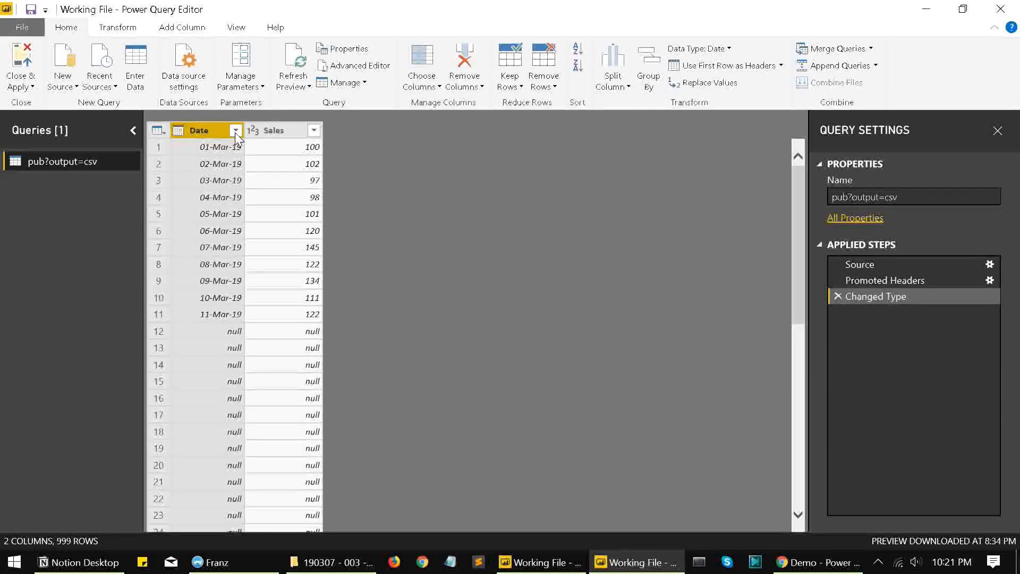
click(235, 129)
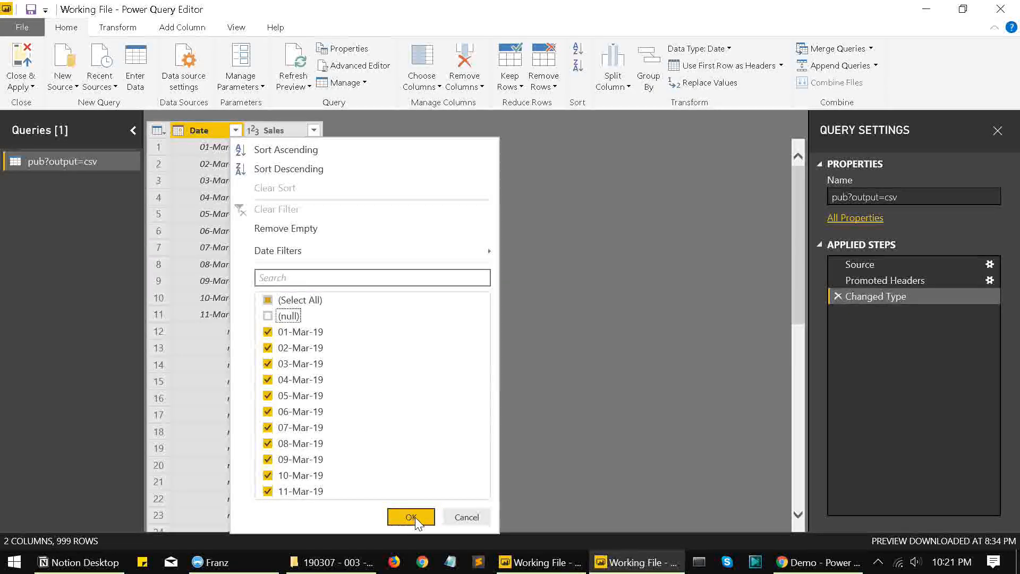
click(410, 516)
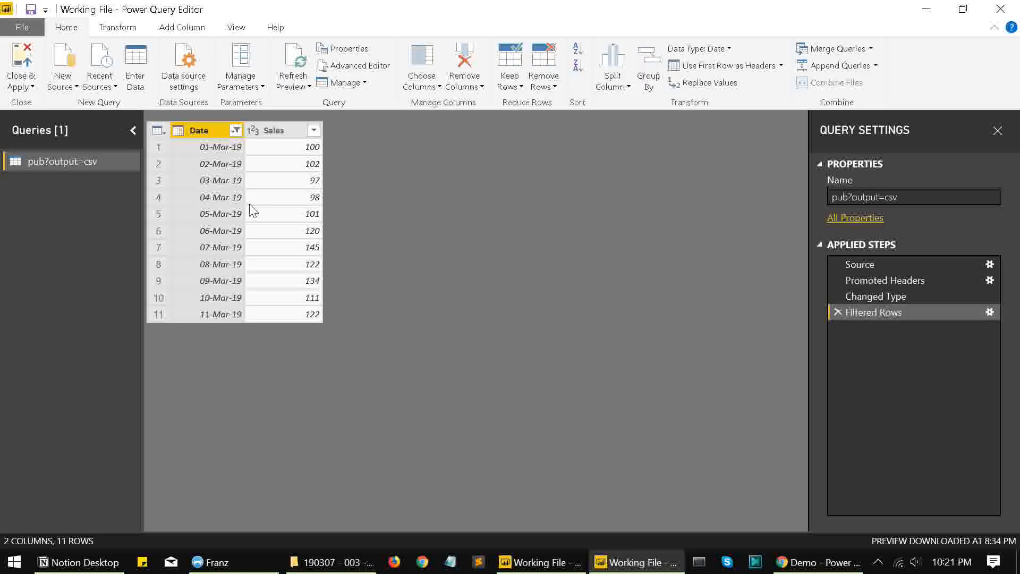
double_click(62, 162)
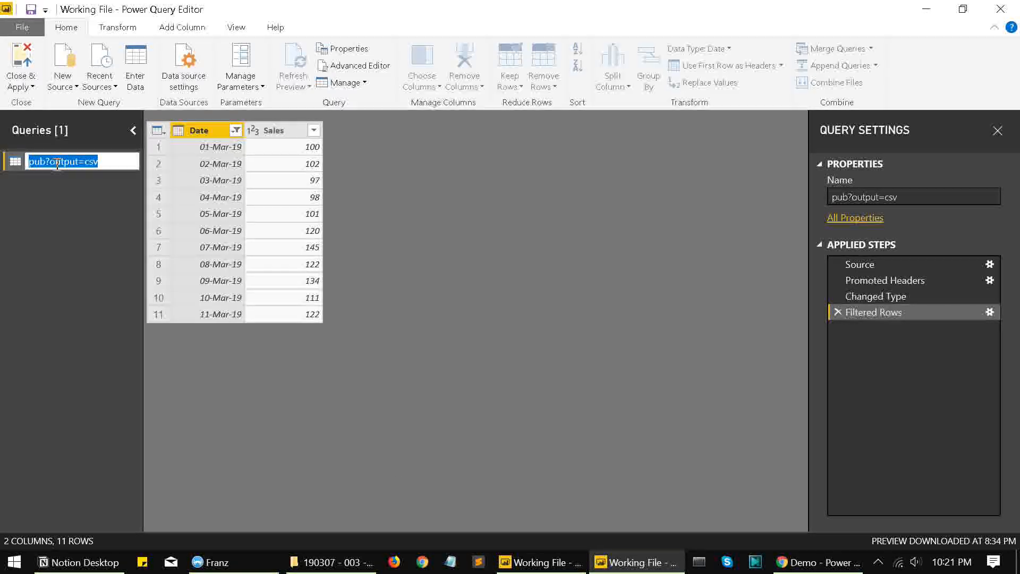
Step: Name the query 'Google Sheets'
text(G)
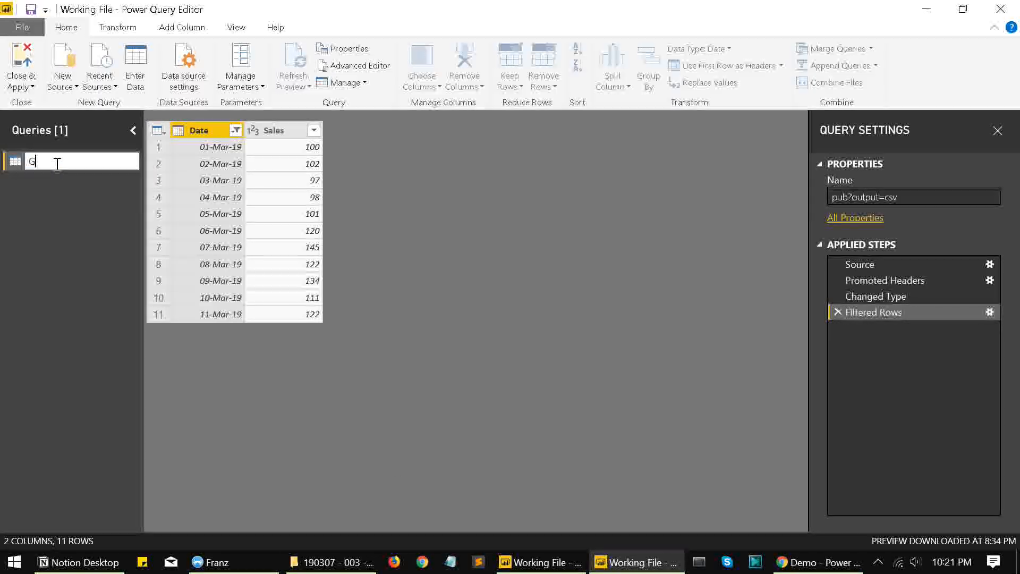
text(oogle)
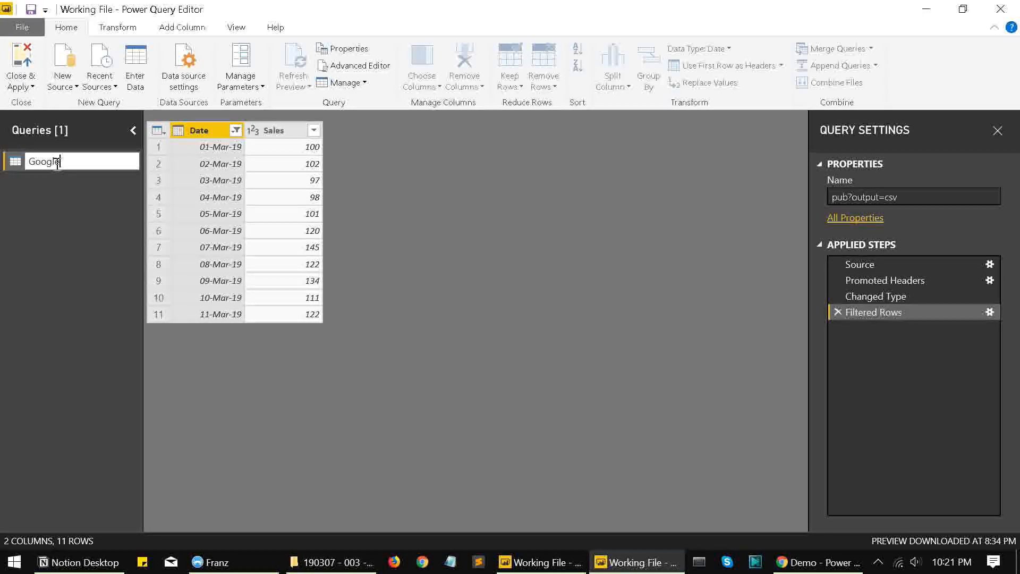
text(Sheets)
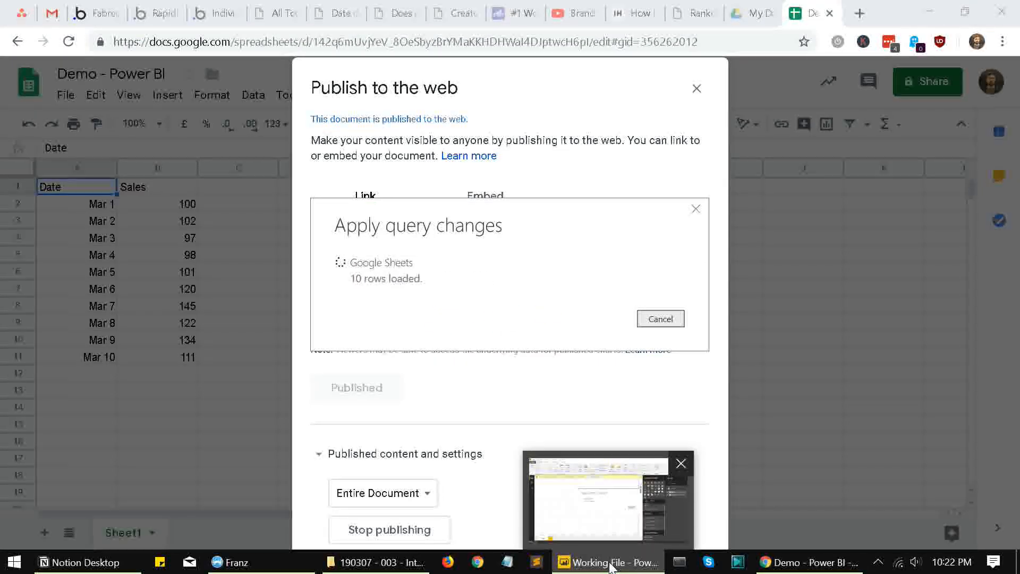
Step: Insert a line chart of Sales by plain Date (not Date Hierarchy) and enlarge it across the page
click(608, 562)
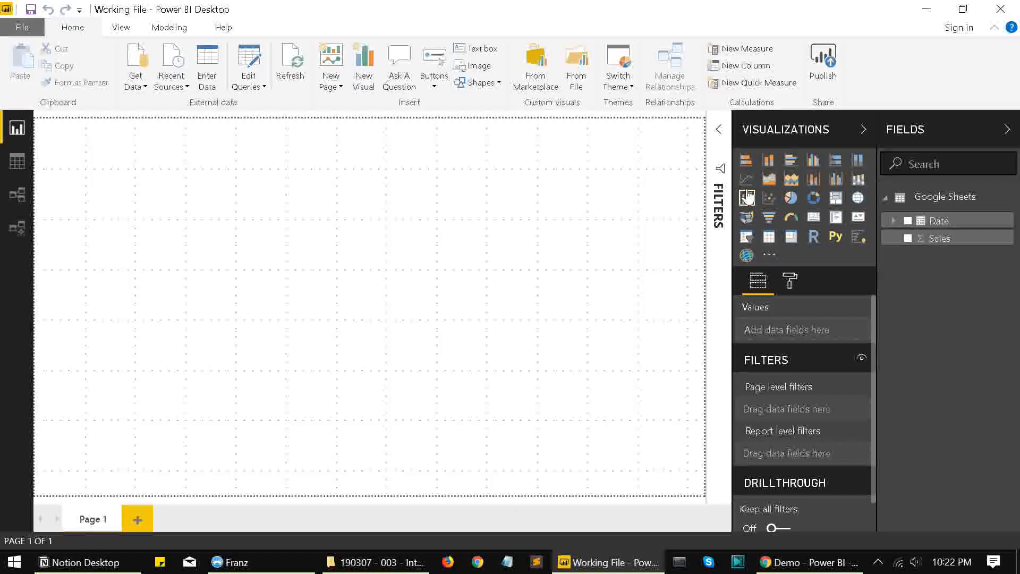
mouse_move(745, 178)
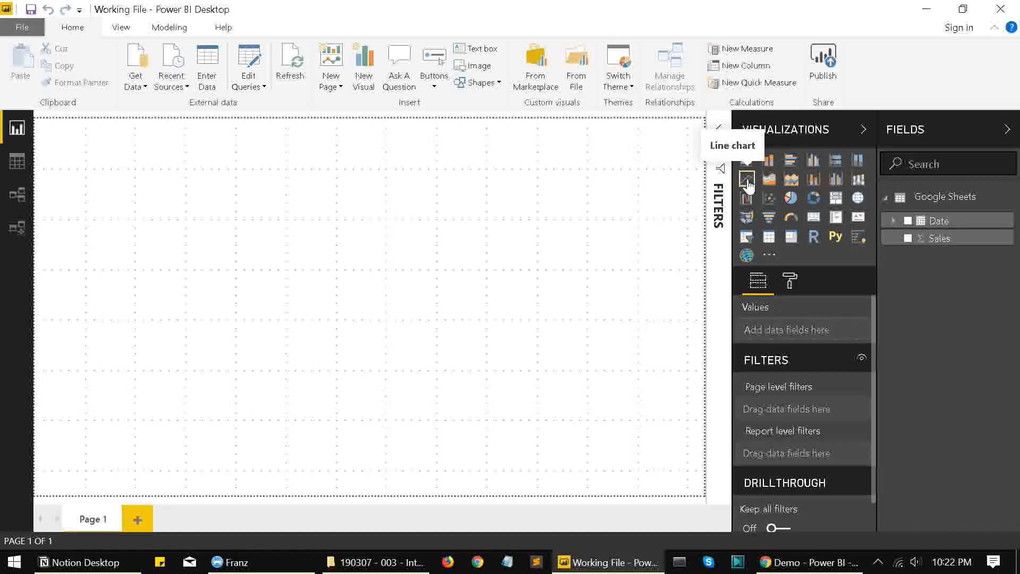
click(746, 179)
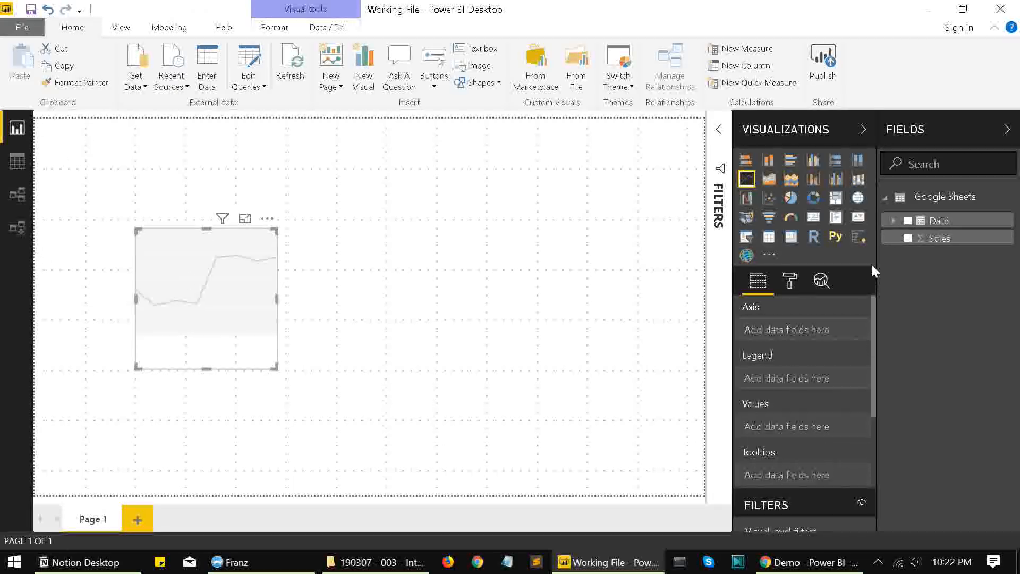
click(909, 238)
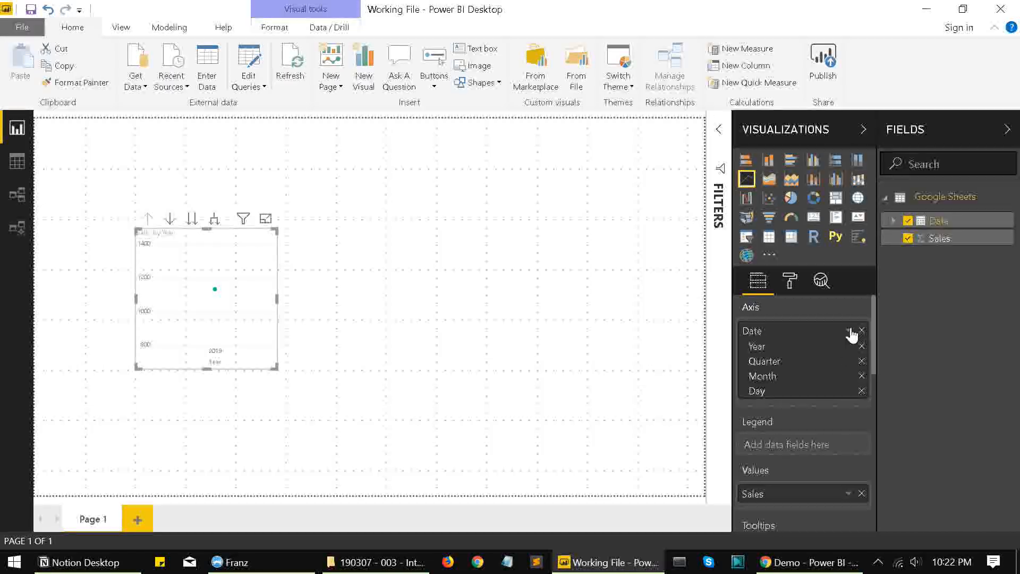
click(849, 330)
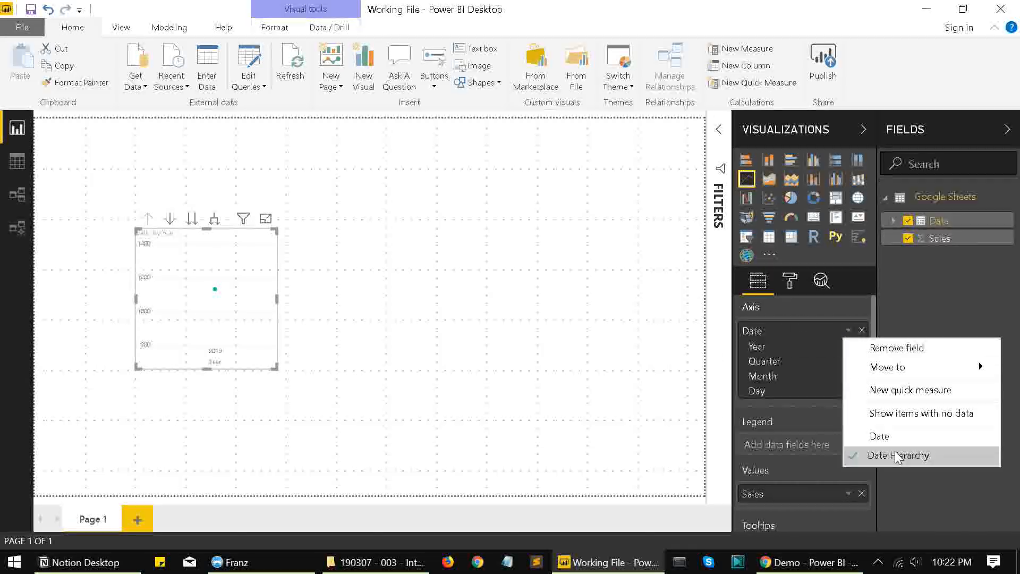
click(879, 436)
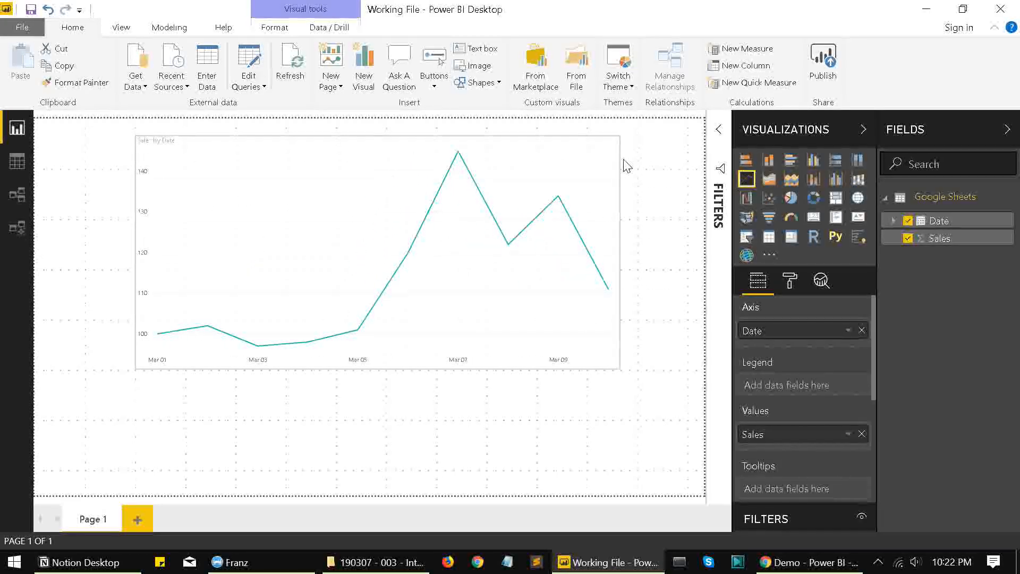
click(377, 251)
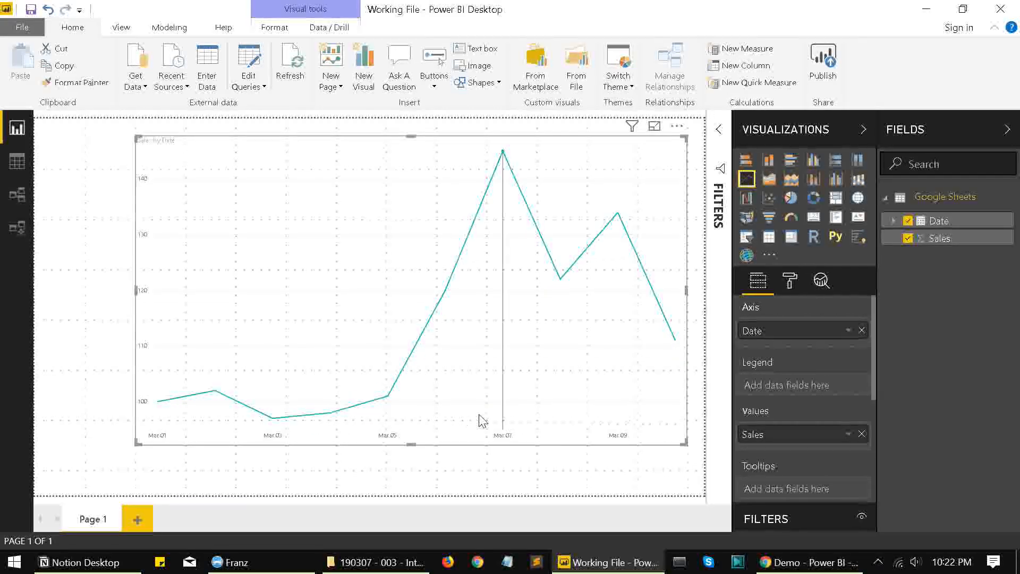
mouse_move(617, 311)
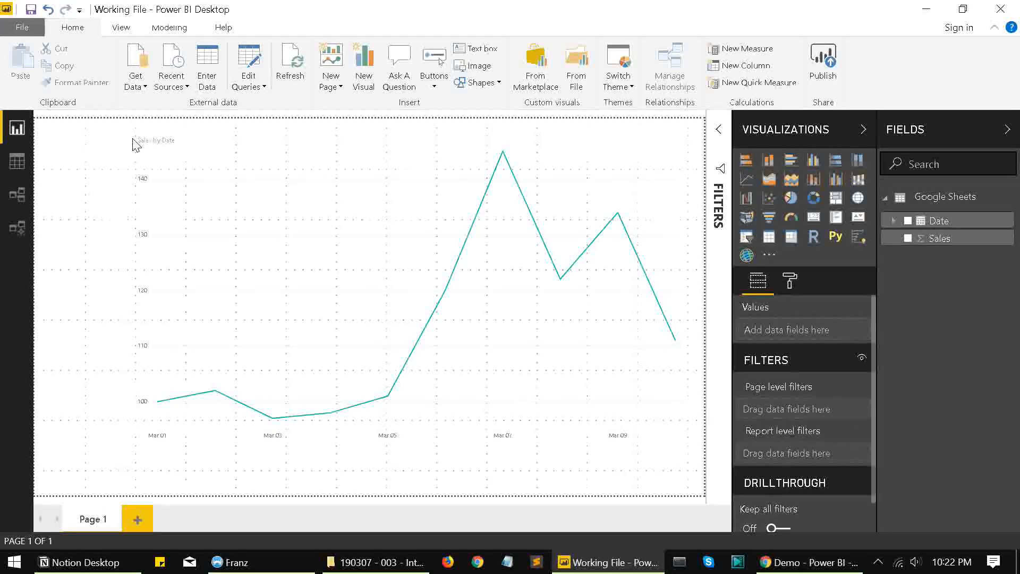
Step: Switch to the Google Sheets tab to enter the Mar 11–13 sales rows (150, 135, 142)
click(790, 560)
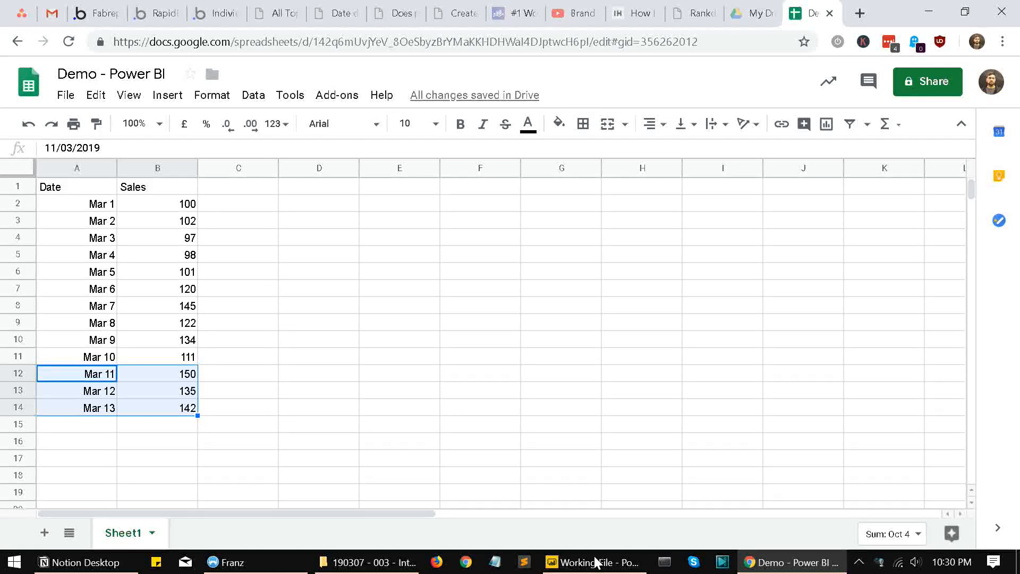
Step: Refresh the report so the chart extends through Mar 13, then return to the spreadsheet
click(591, 561)
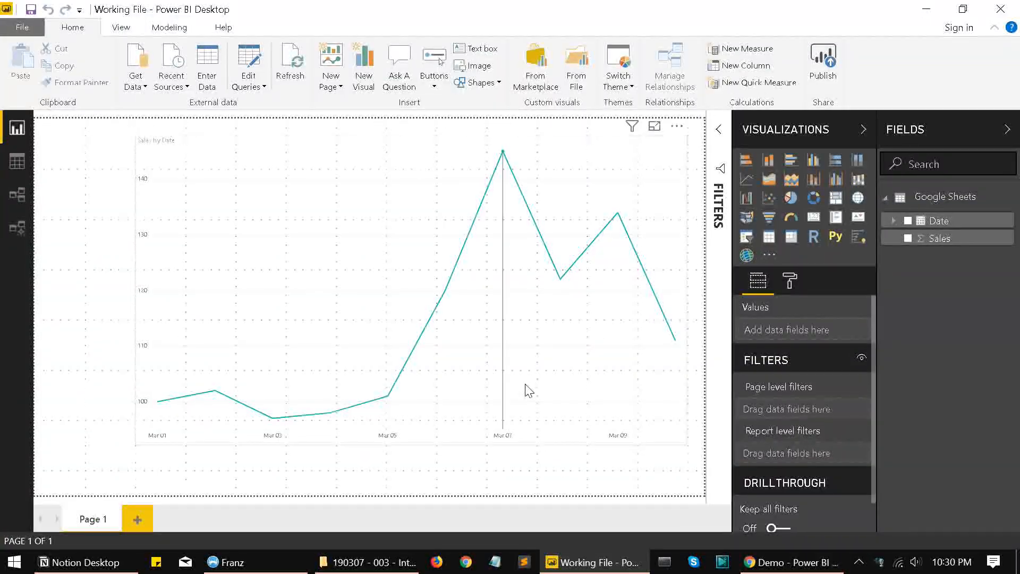
mouse_move(612, 212)
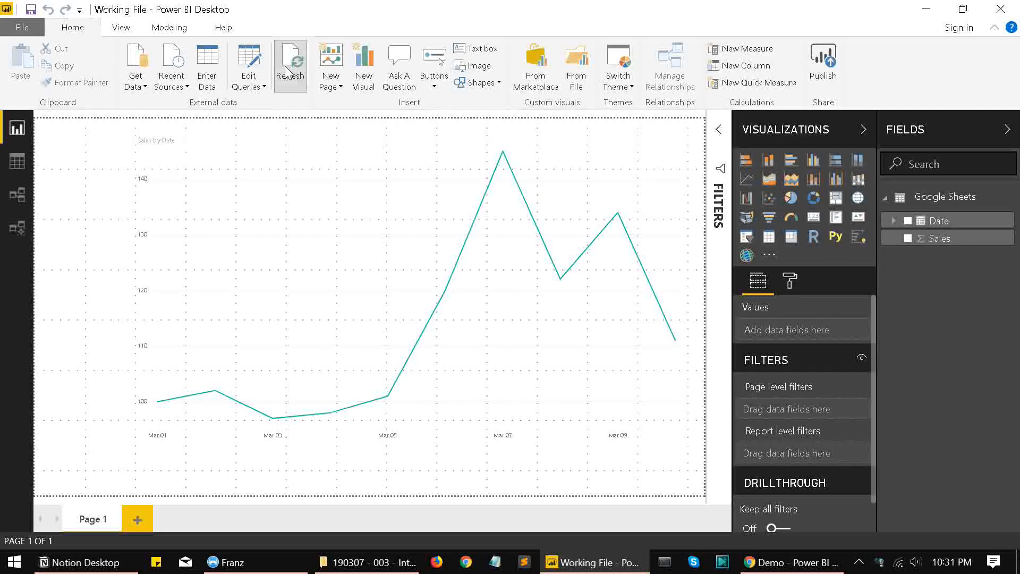
click(290, 62)
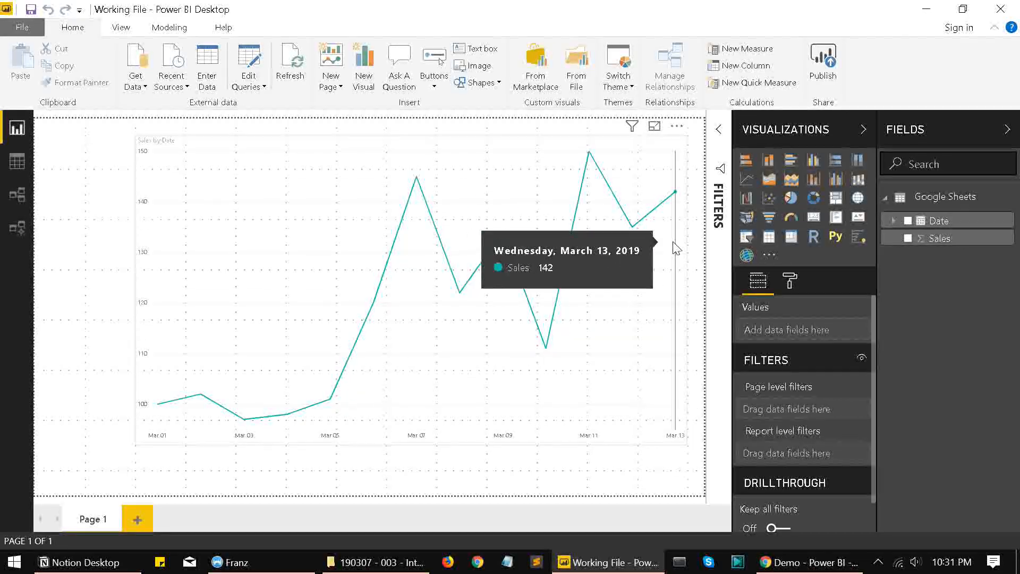
mouse_move(696, 248)
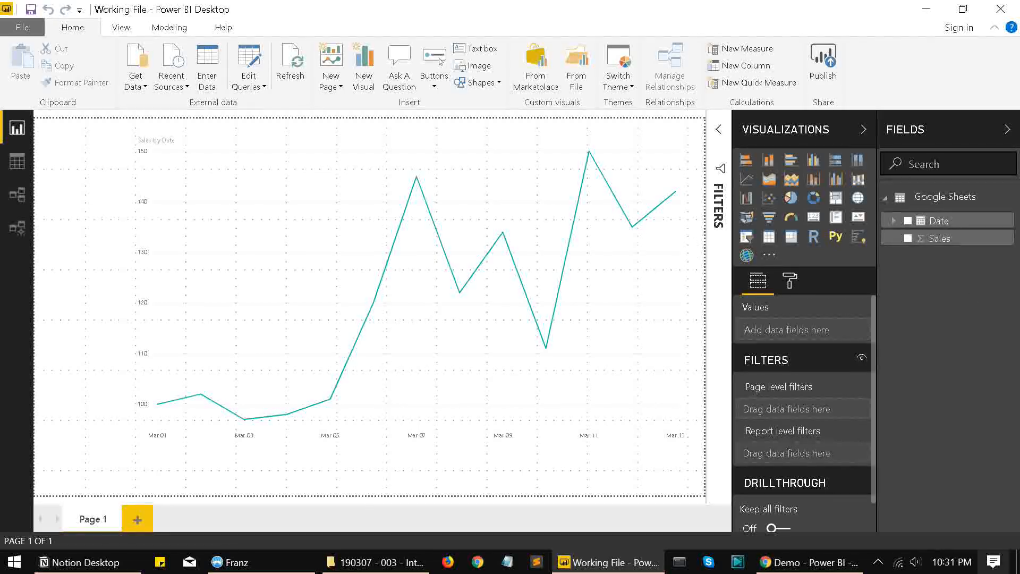
click(809, 561)
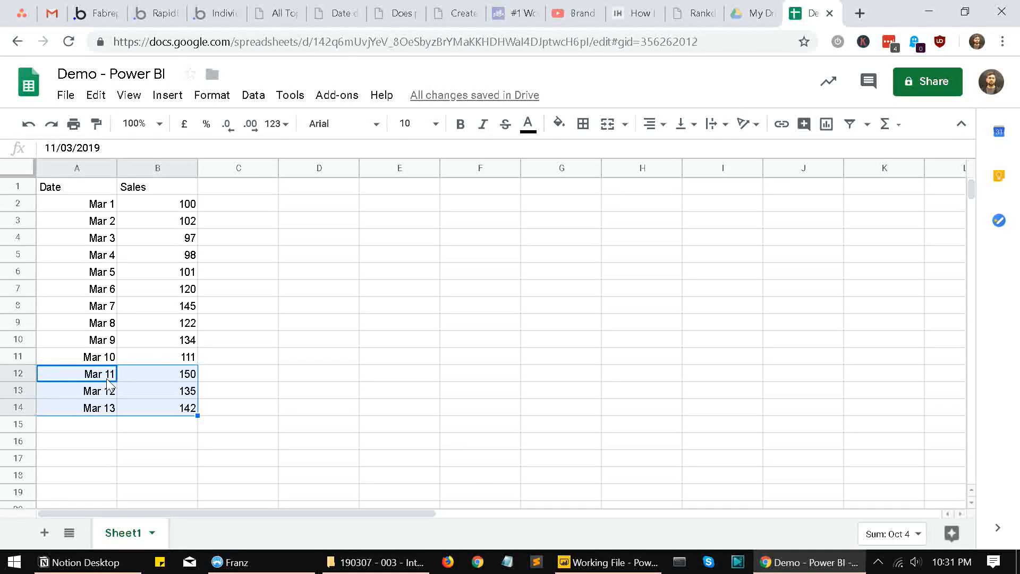
click(605, 563)
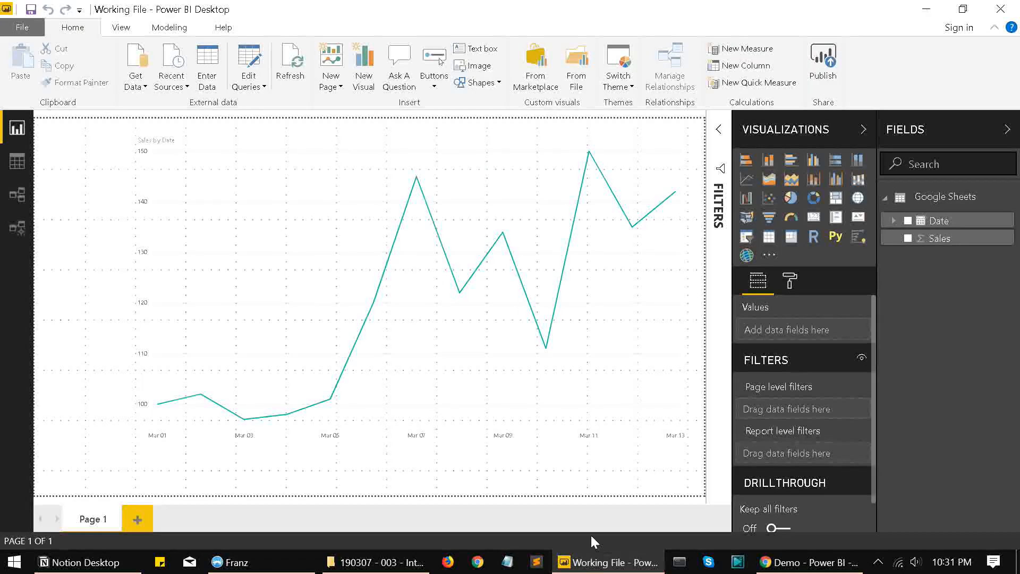
mouse_move(588, 154)
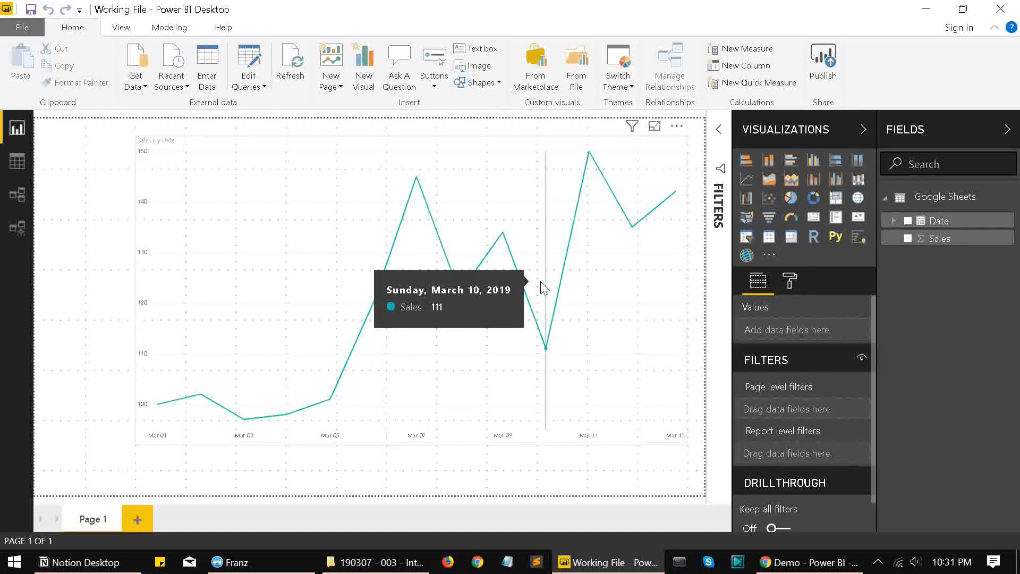
click(809, 562)
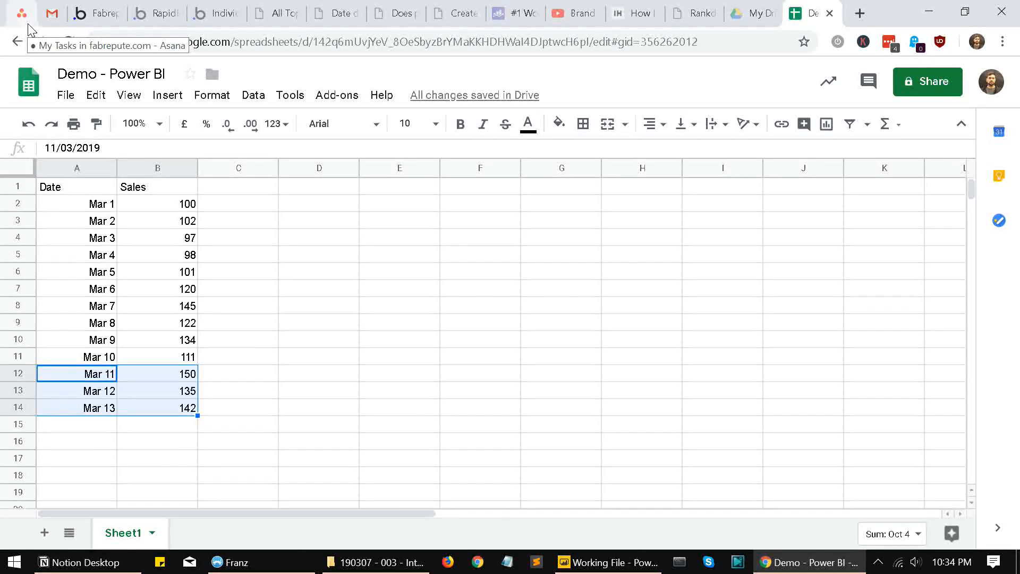
click(76, 356)
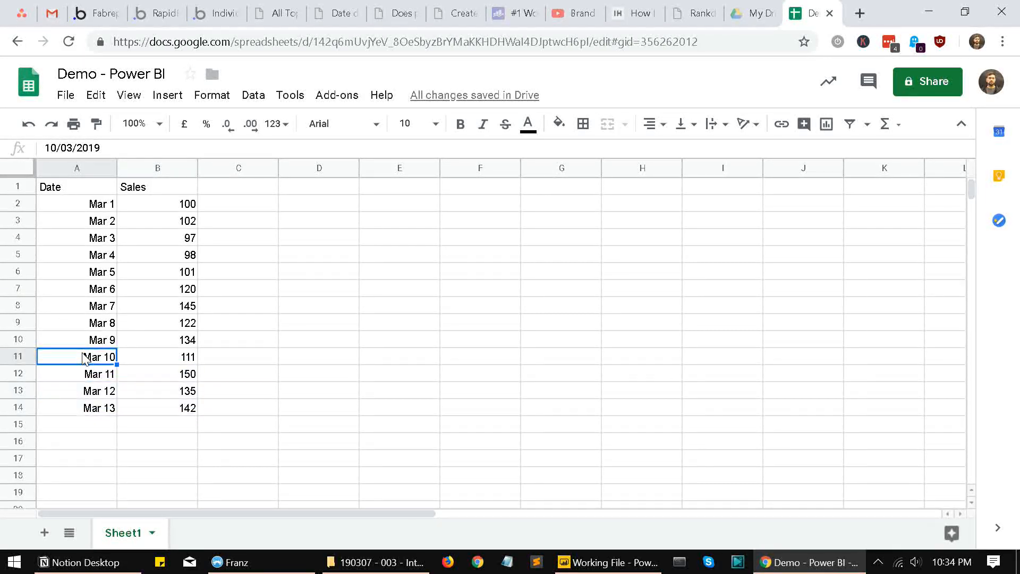
drag(77, 356, 157, 356)
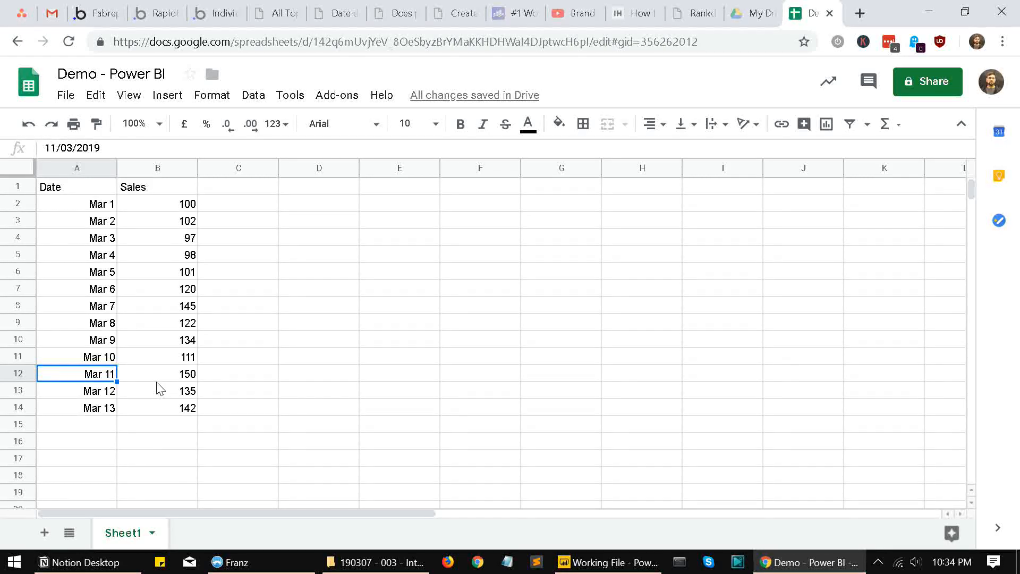
click(76, 390)
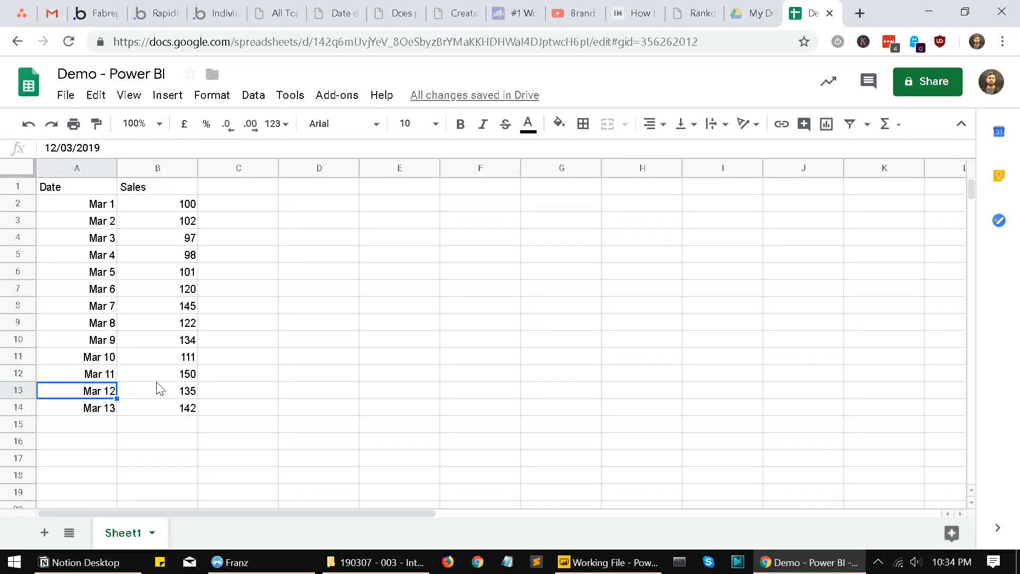
click(77, 408)
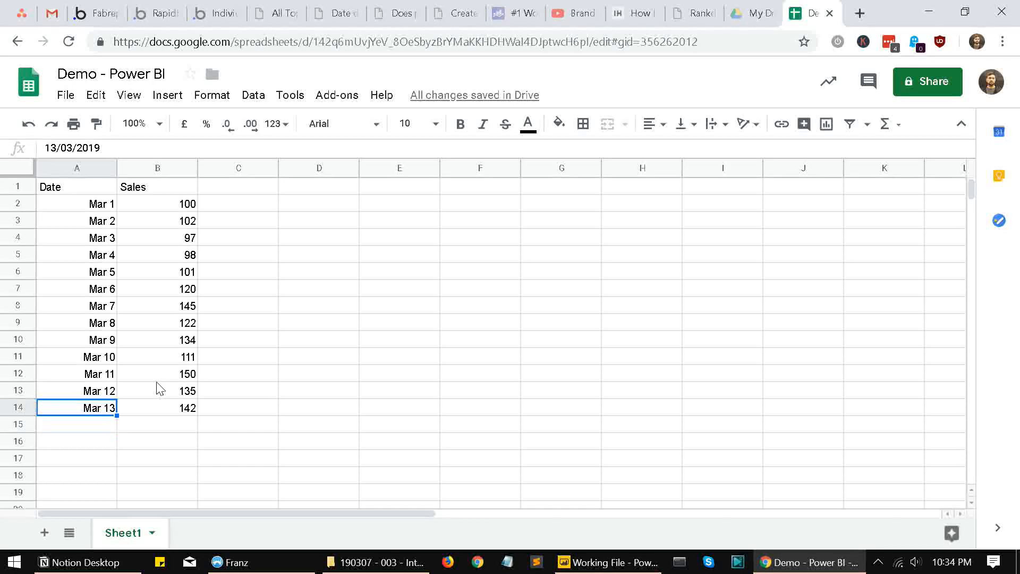
click(76, 356)
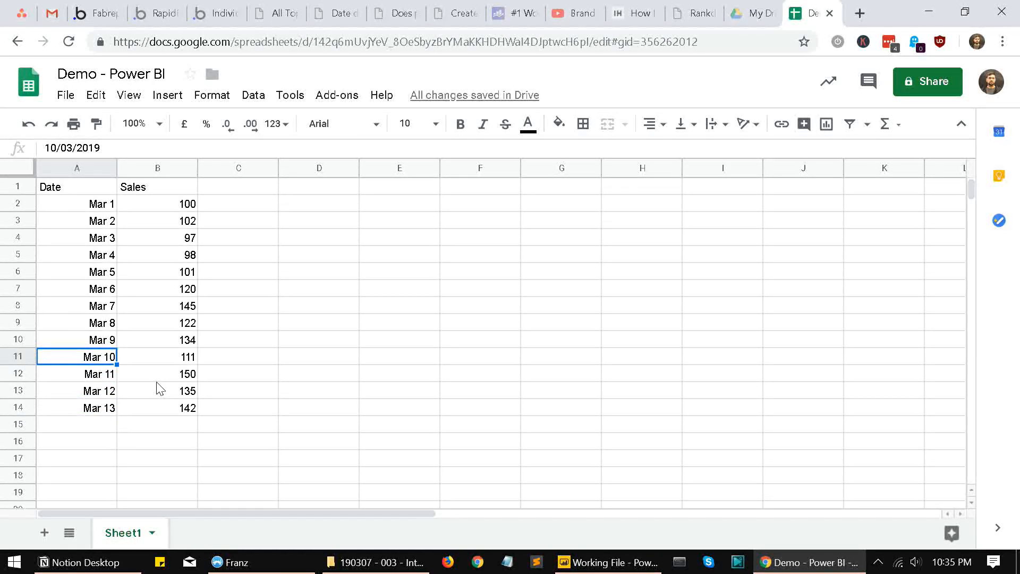
click(76, 408)
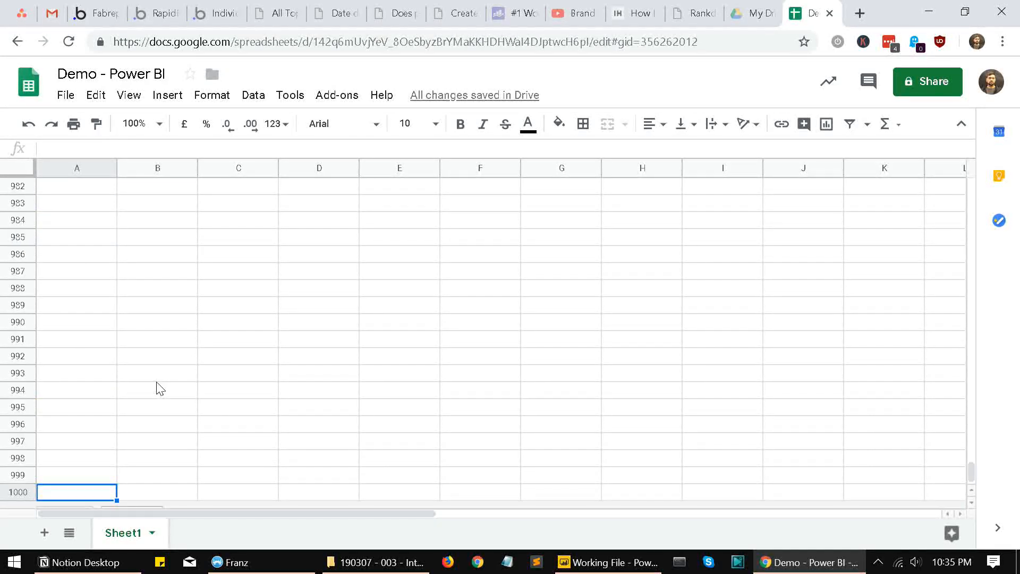
scroll(down, 3)
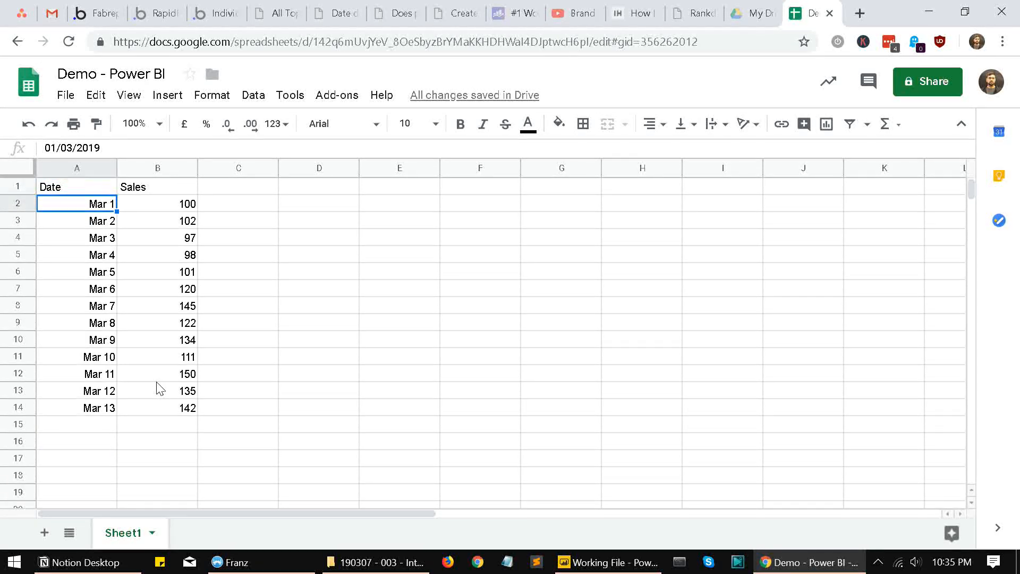
click(76, 457)
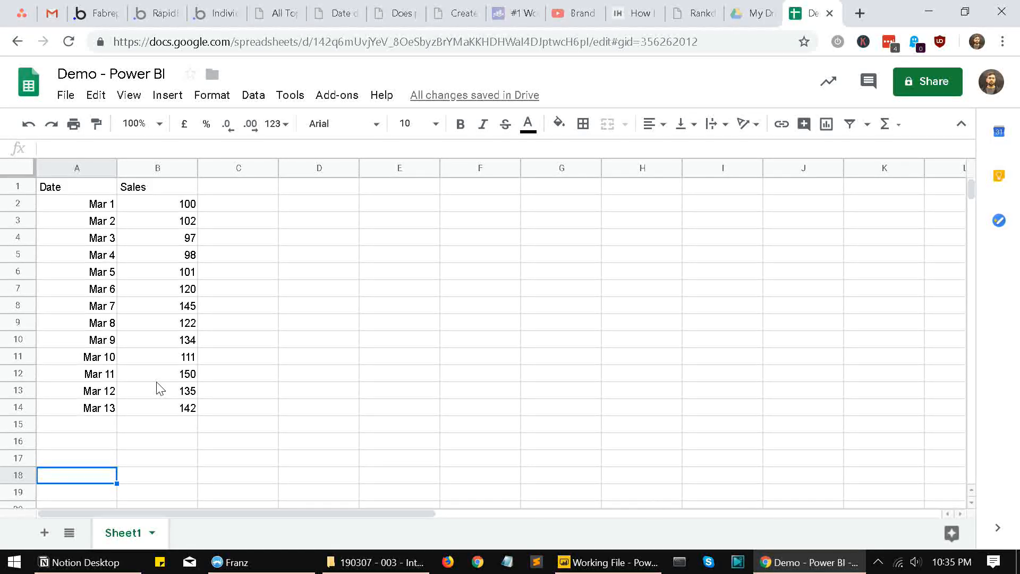
click(607, 562)
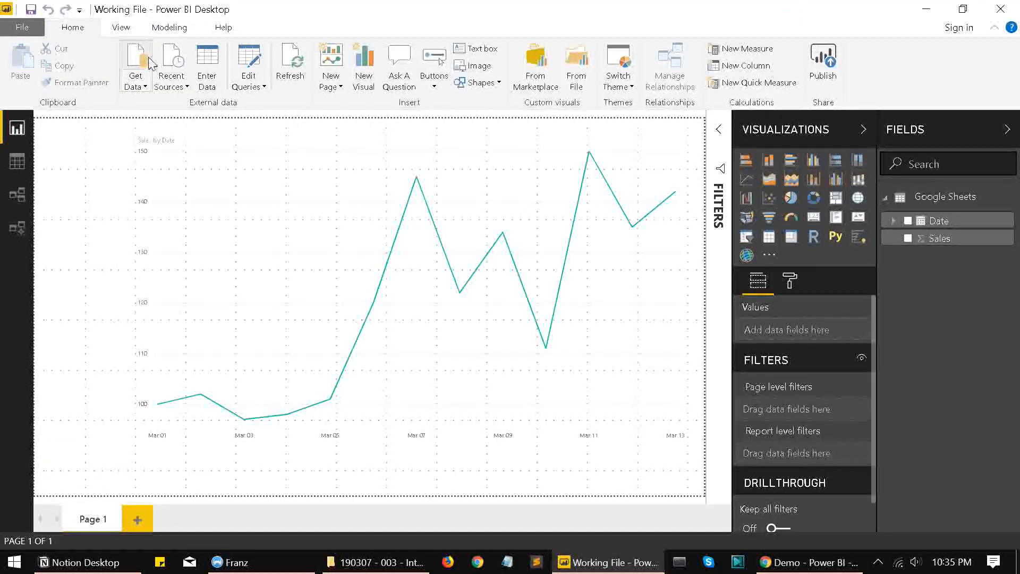
Step: Reopen the query editor, preview the Changed Type step's 999 unfiltered rows, then return to the sheet
click(247, 64)
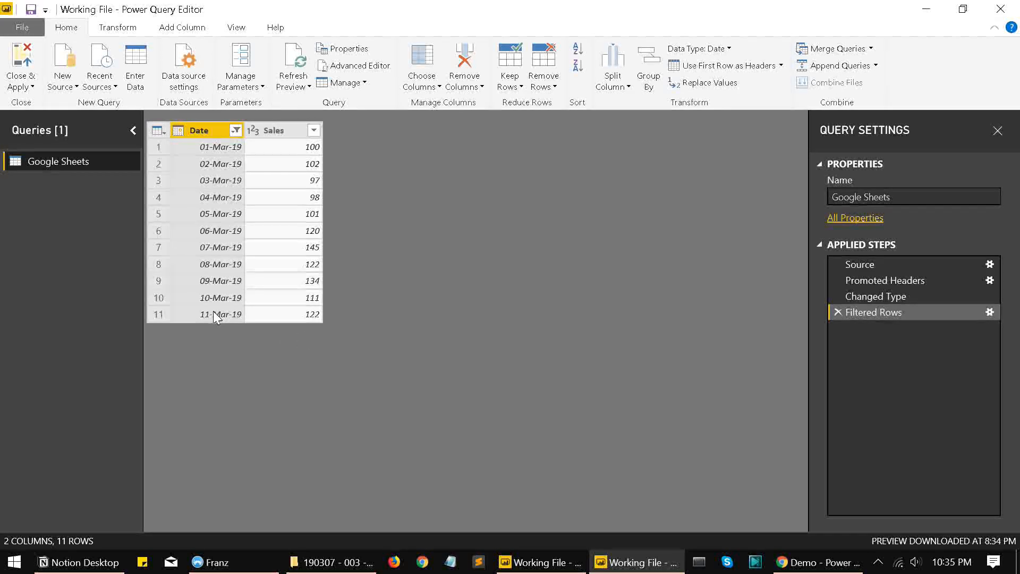
mouse_move(874, 297)
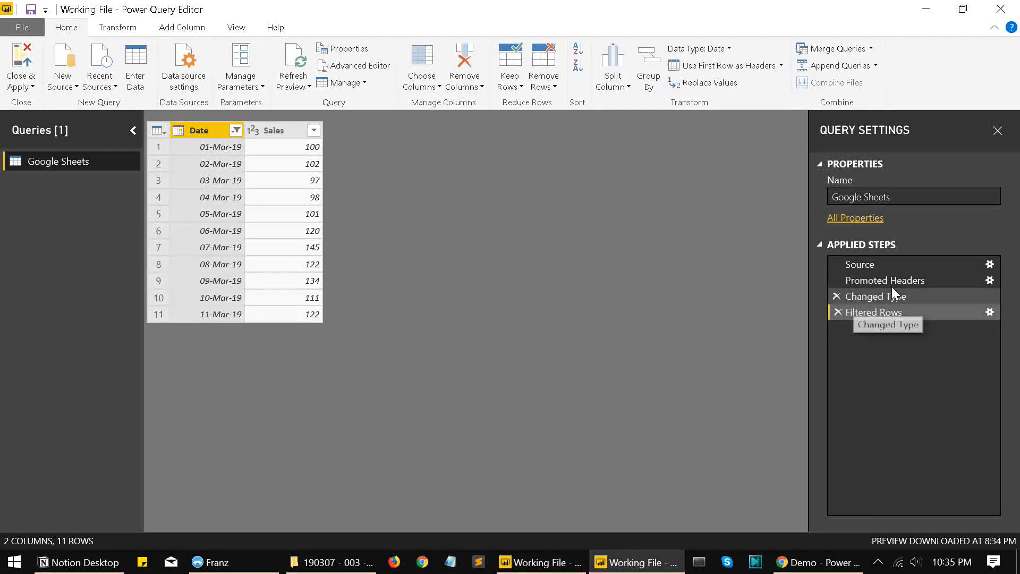
click(875, 296)
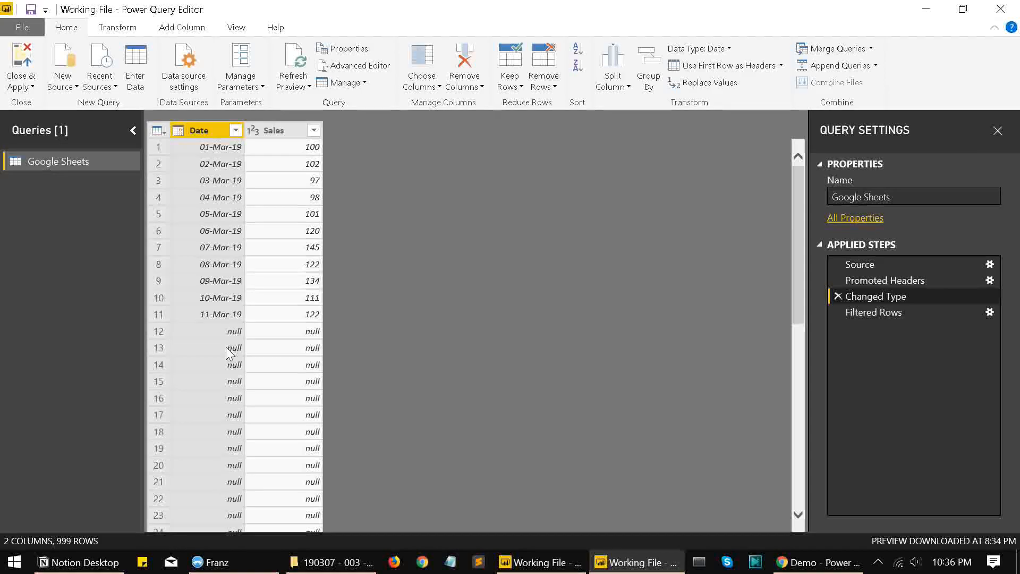
mouse_move(234, 334)
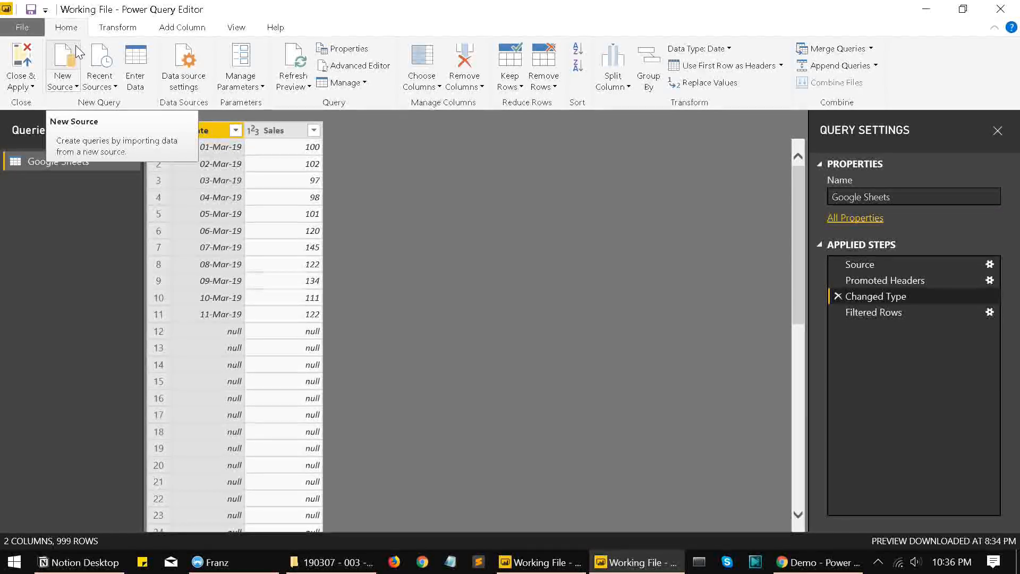
click(791, 561)
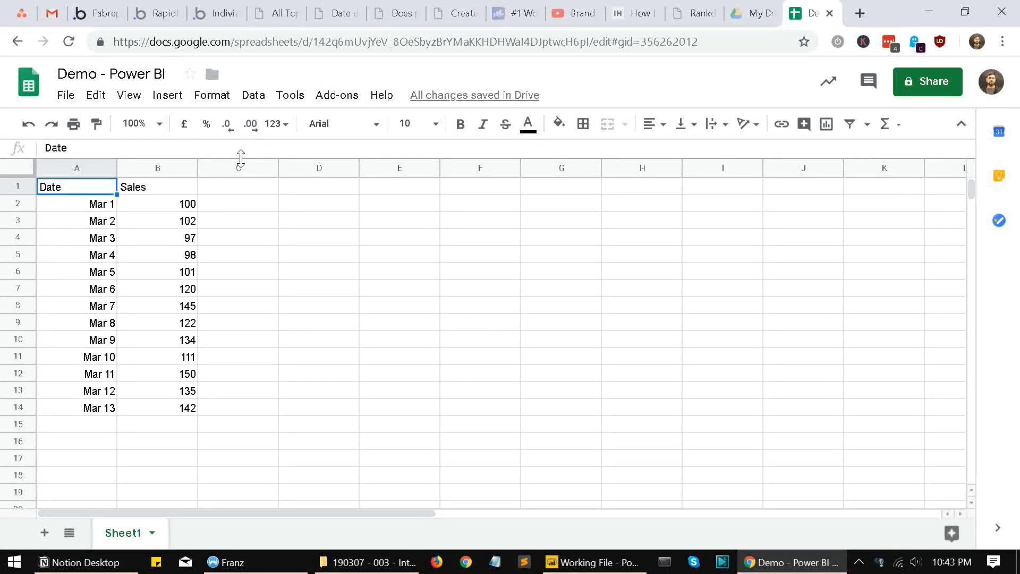
mouse_move(241, 159)
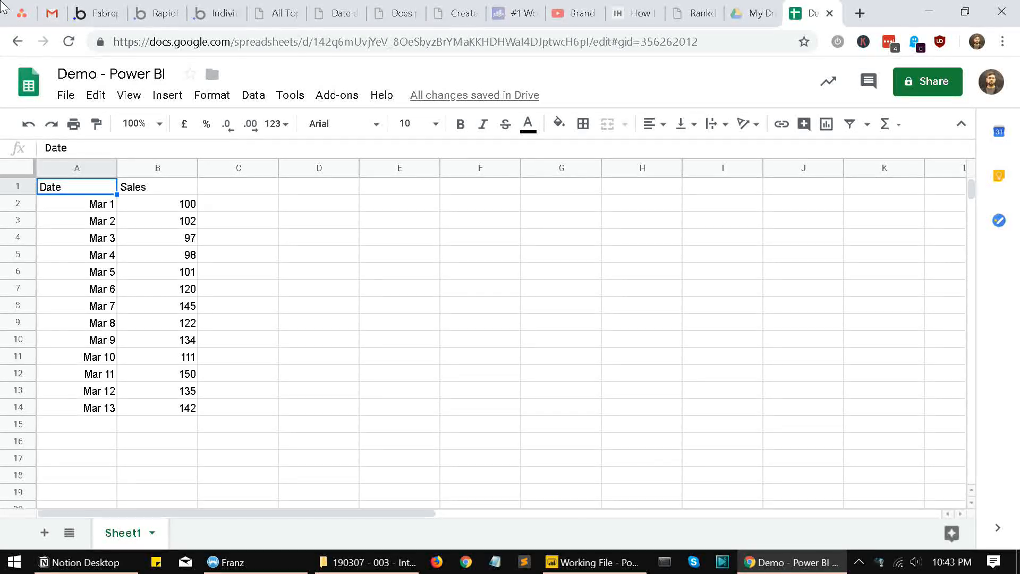